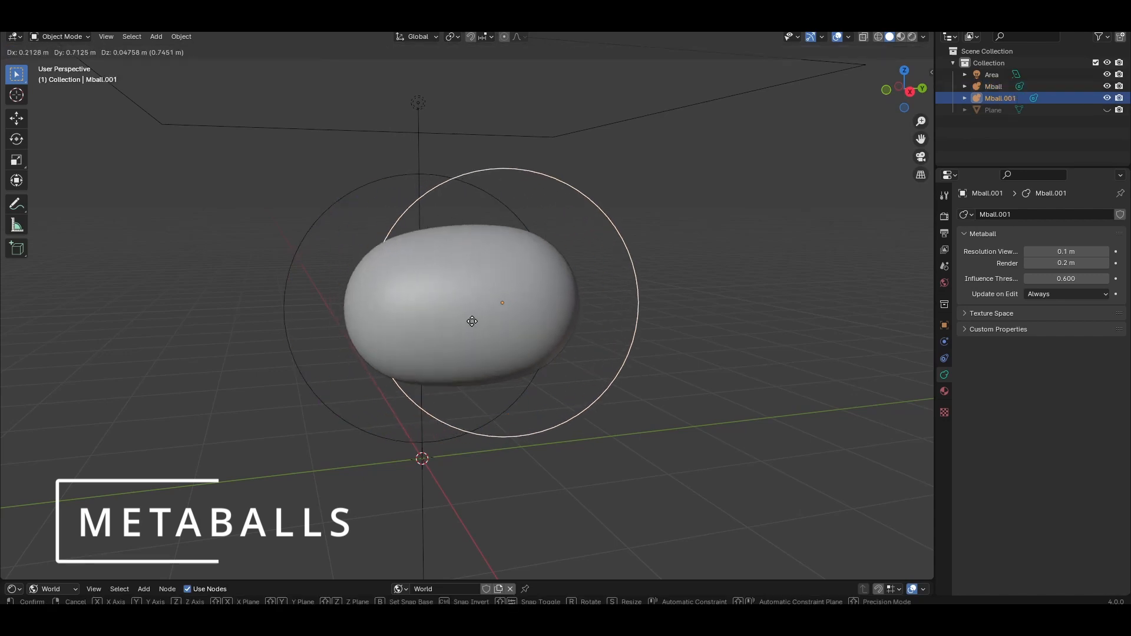
Step: Drag Mball.001 next to the first metaball so their influence spheres blend into one blob
left_click_drag(472, 320, 209, 240)
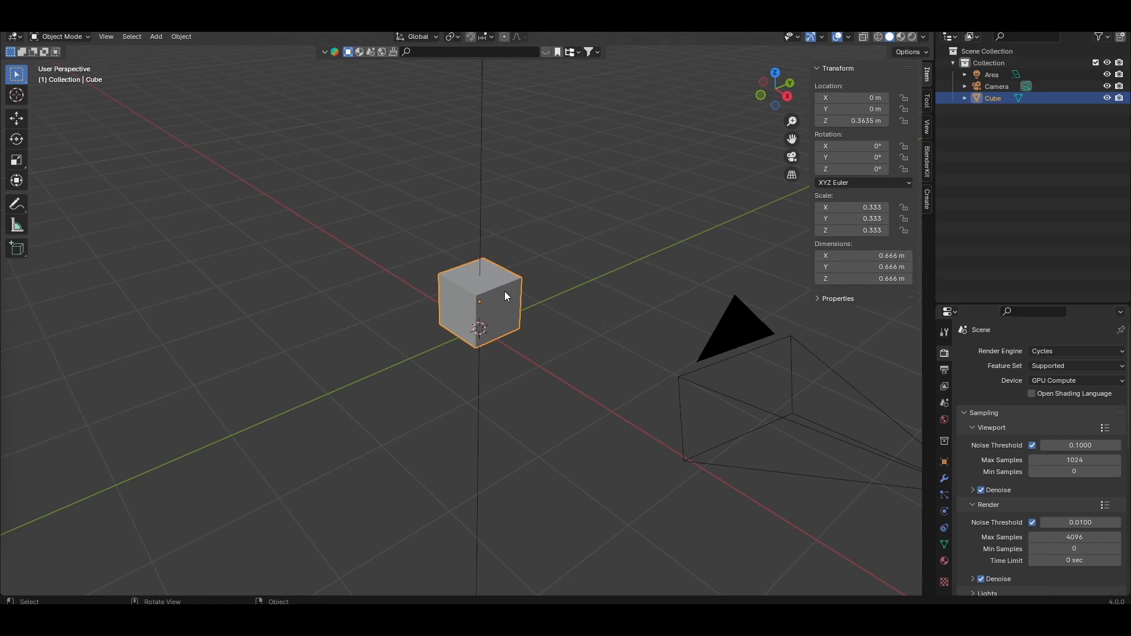
Step: Widen the Properties editor and set the Render Engine to EEVEE instead of Cycles
left_click_drag(505, 296, 378, 330)
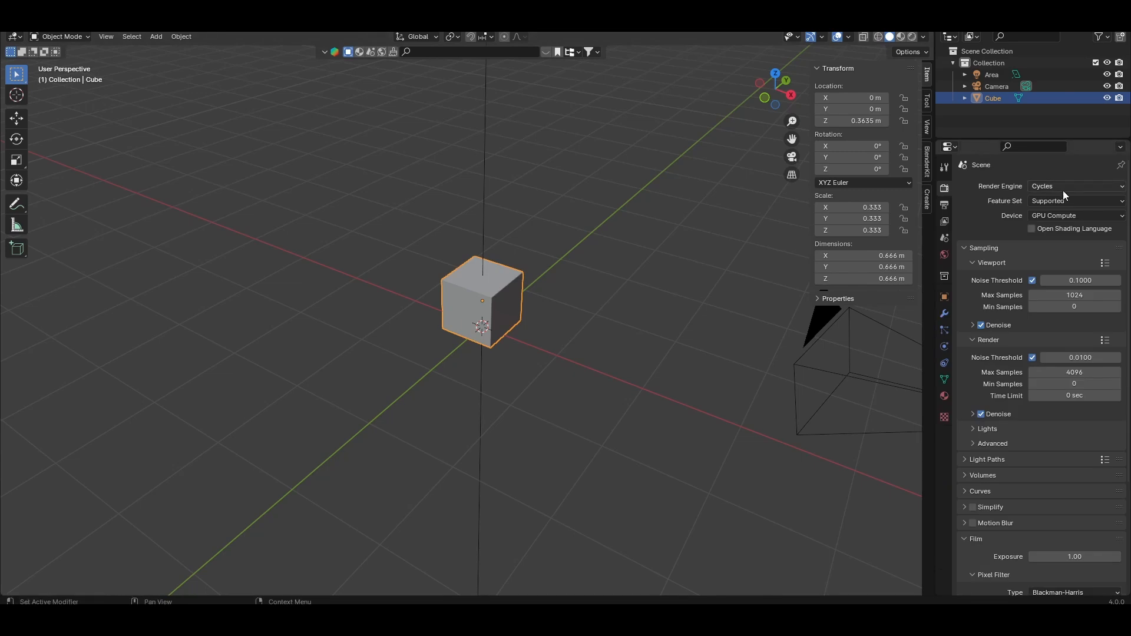
left_click(1075, 186)
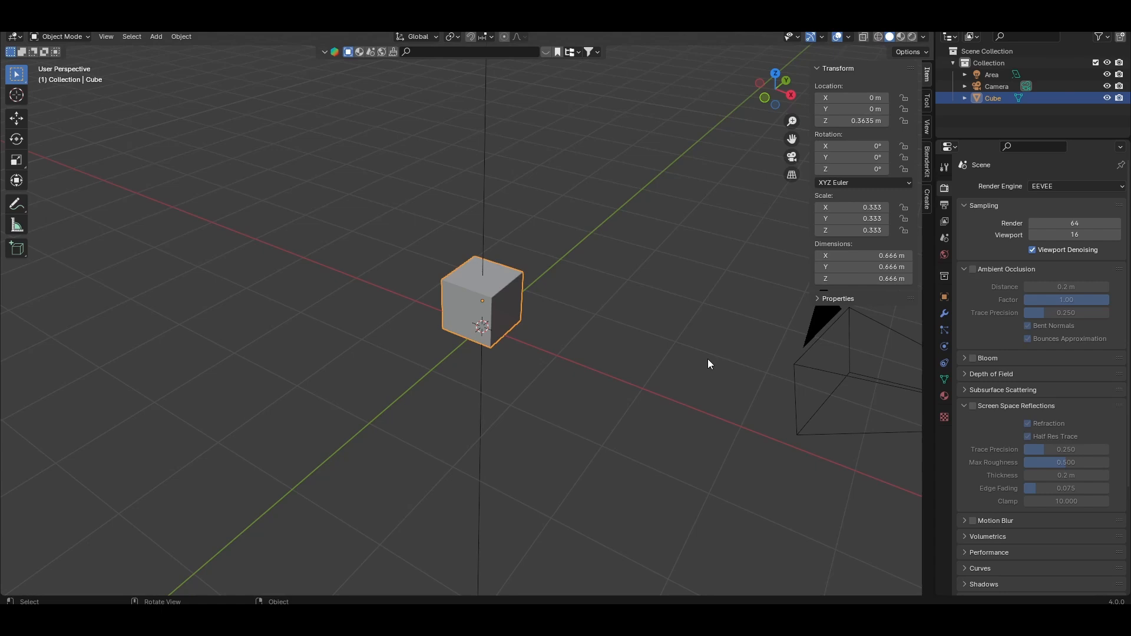
mouse_move(509, 299)
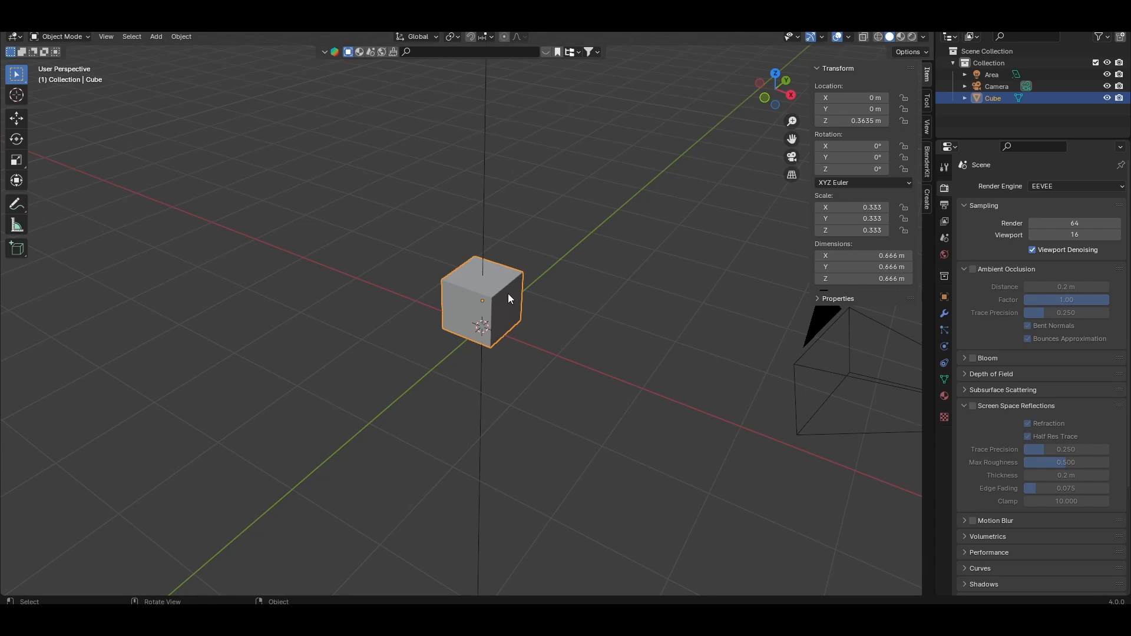
Step: Add a Metaball Ball and set its render resolution to 0.1 and influence threshold to 1.2
left_click(156, 36)
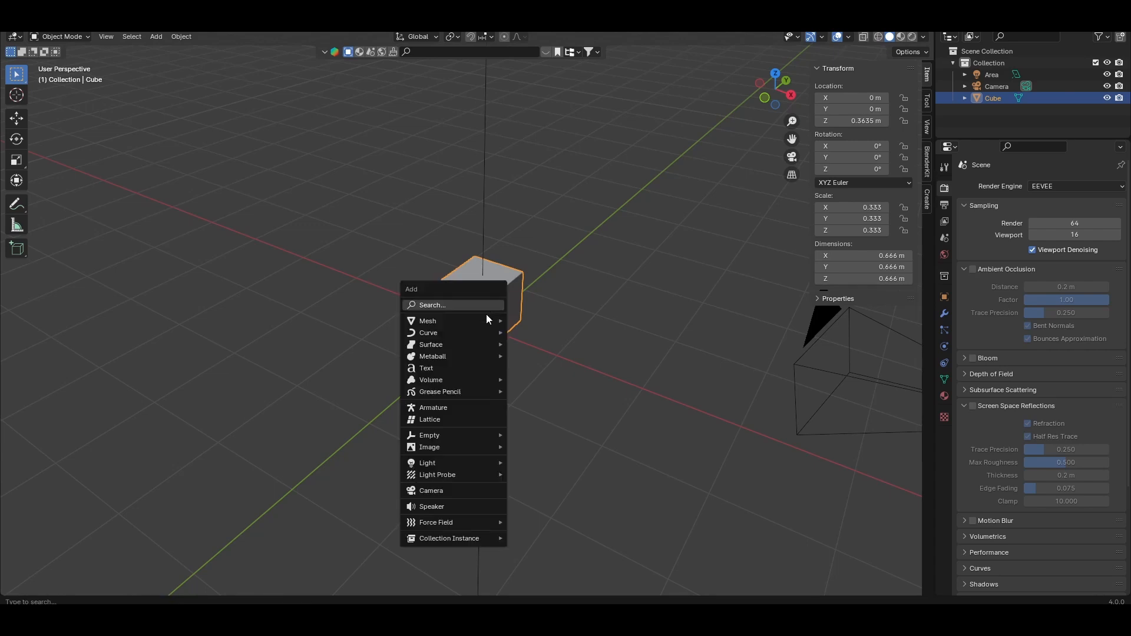
left_click(432, 355)
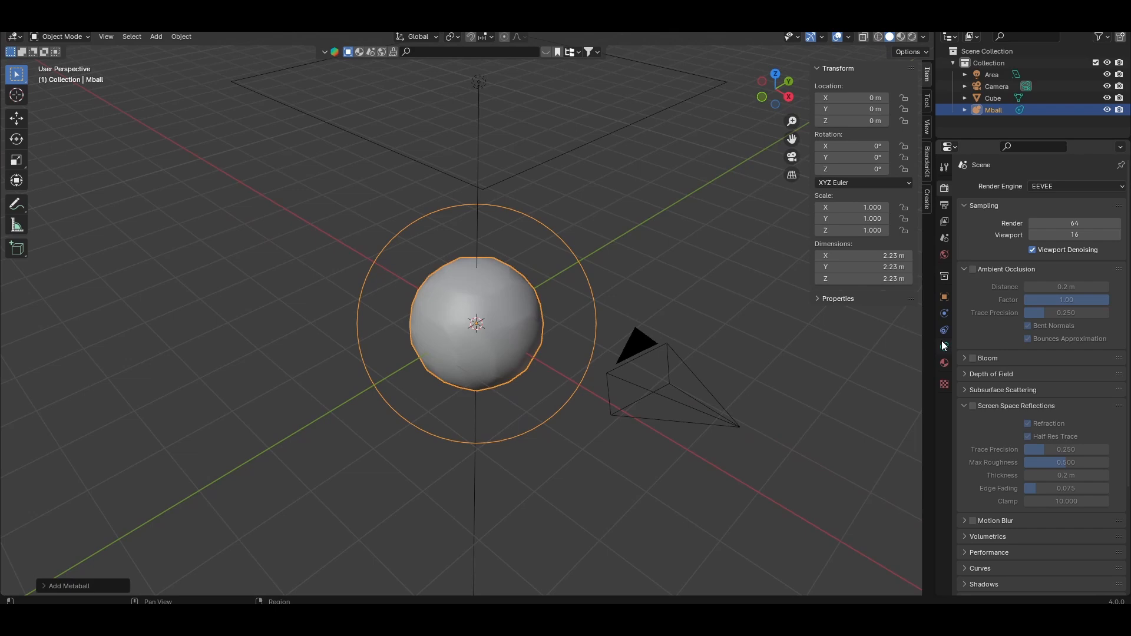
left_click(942, 347)
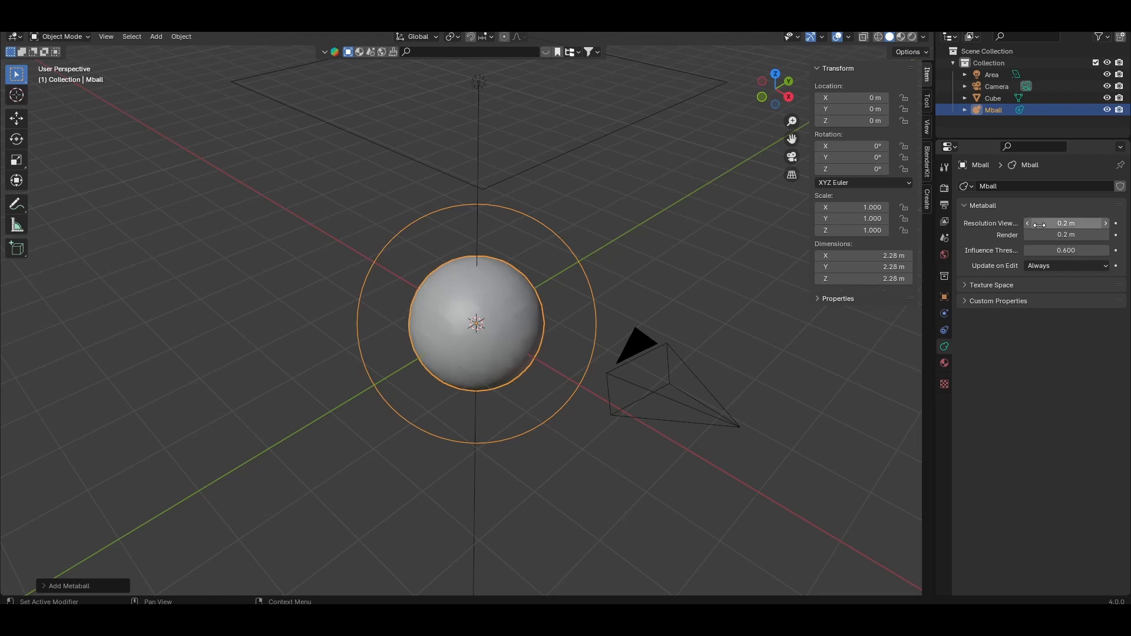
left_click(1066, 234)
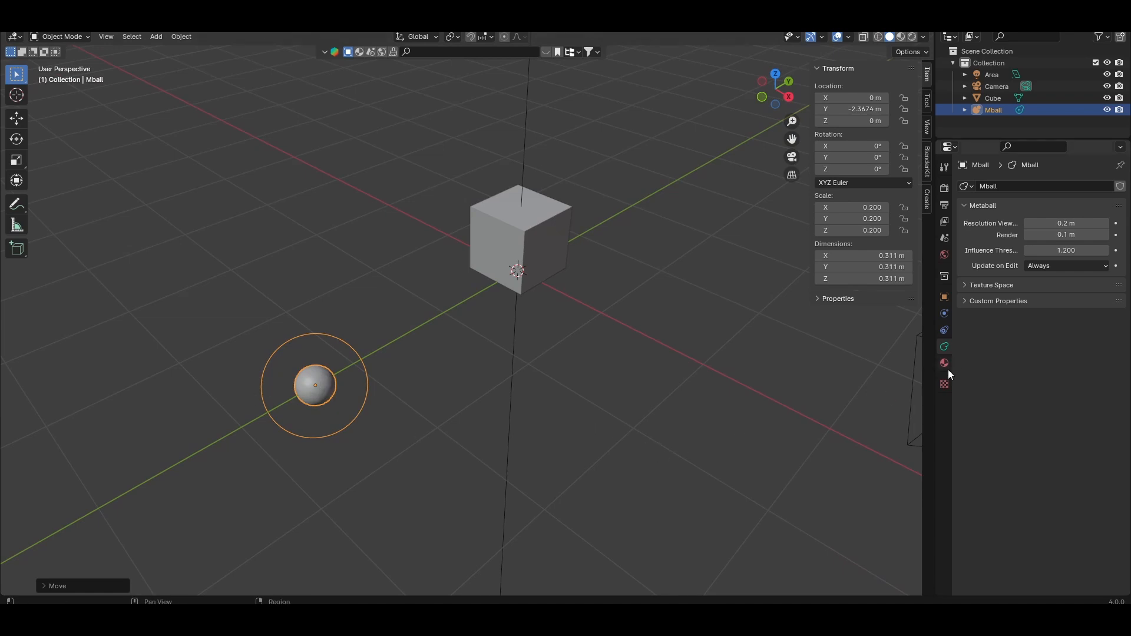
Step: Create a pale-blue 'Water' material: roughness 0, IOR 1.330, transmission 1, screen space refraction on
left_click(943, 363)
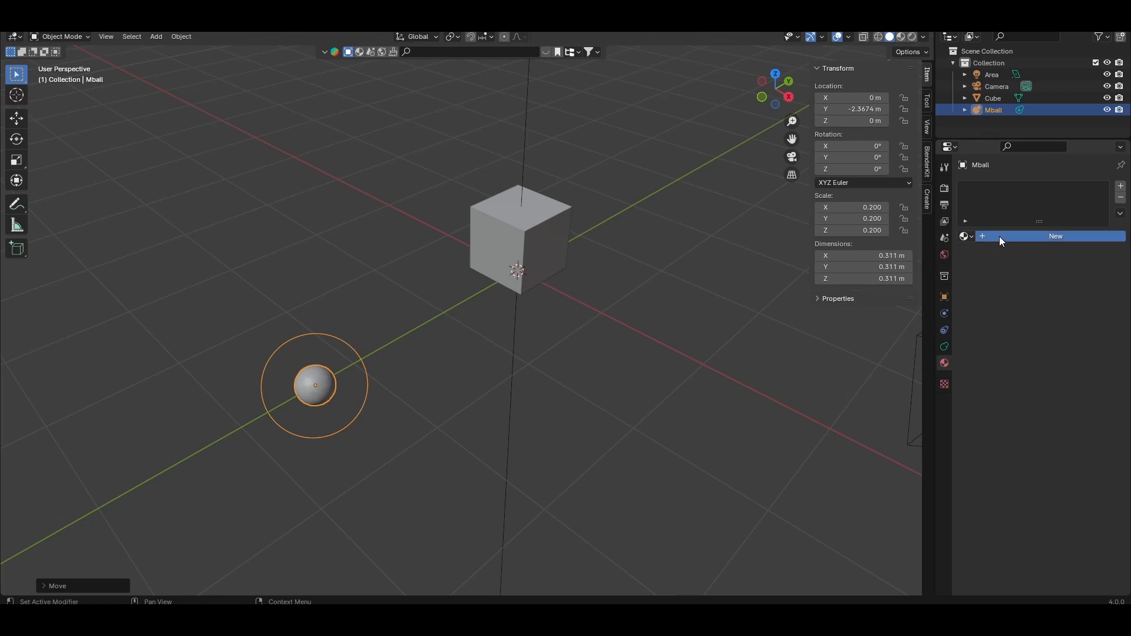
left_click(1053, 235)
type("Water")
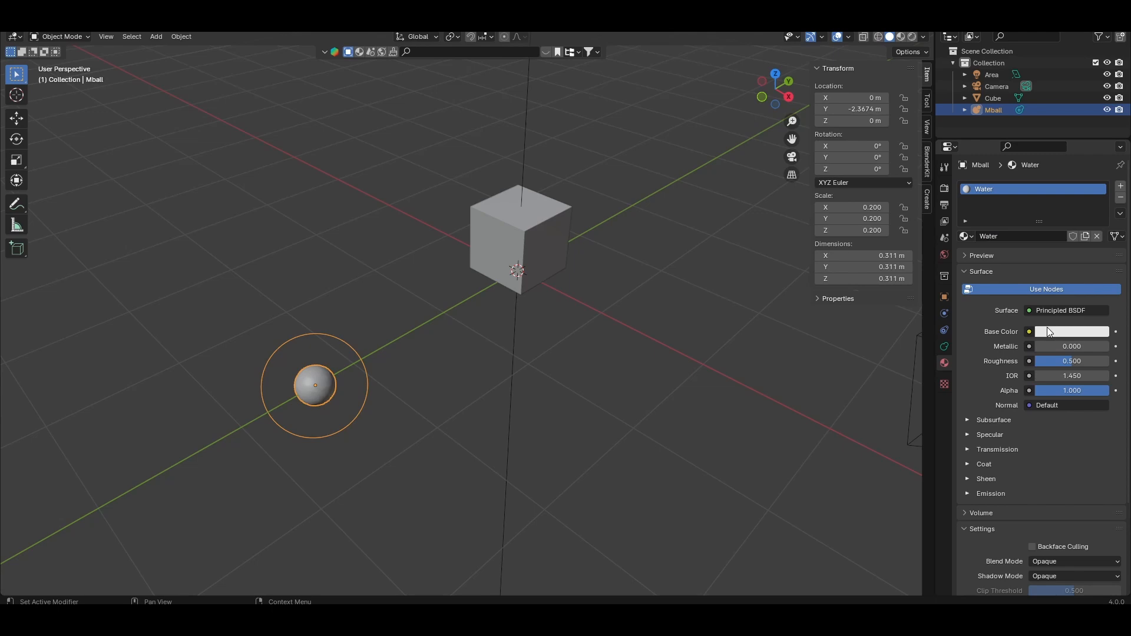
left_click(1072, 331)
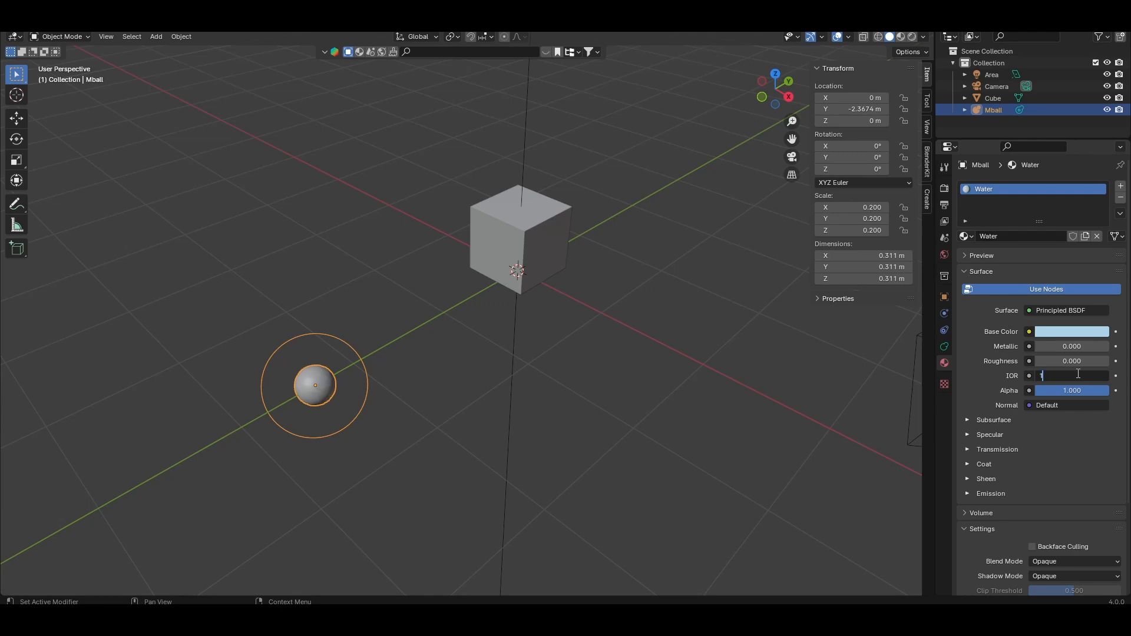
type("1.330")
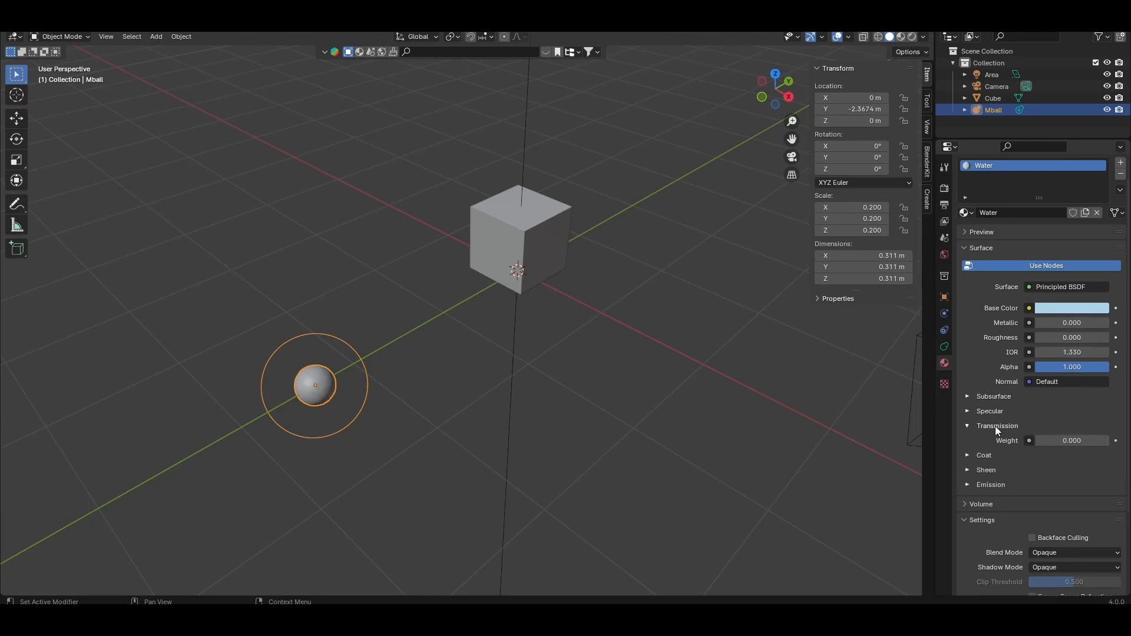
double_click(1071, 439)
type("1.000")
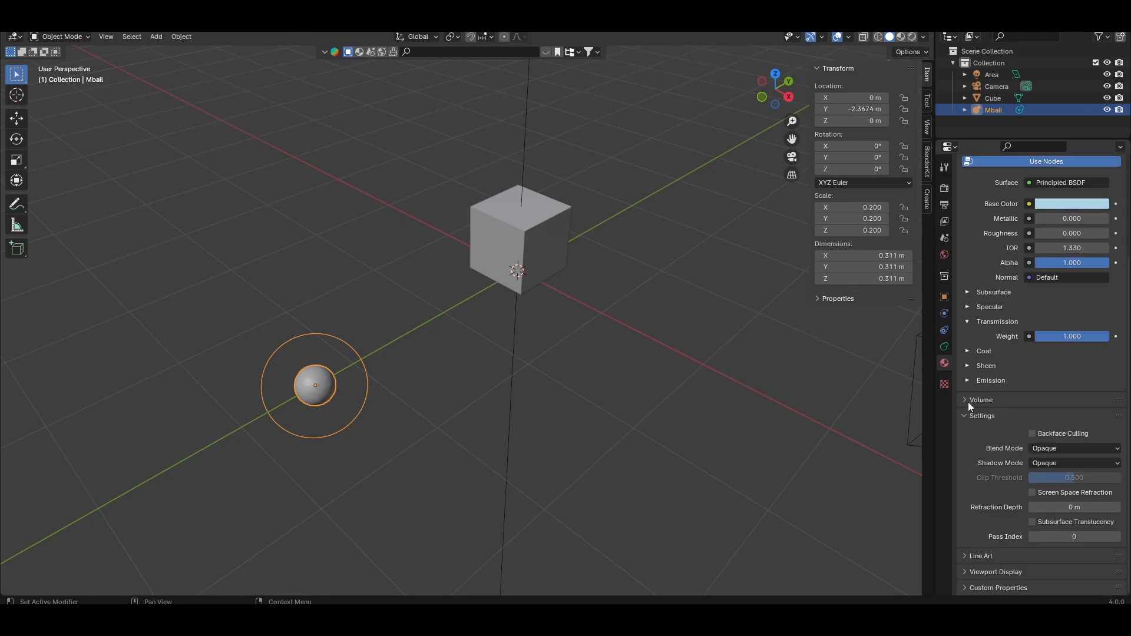
mouse_move(1022, 502)
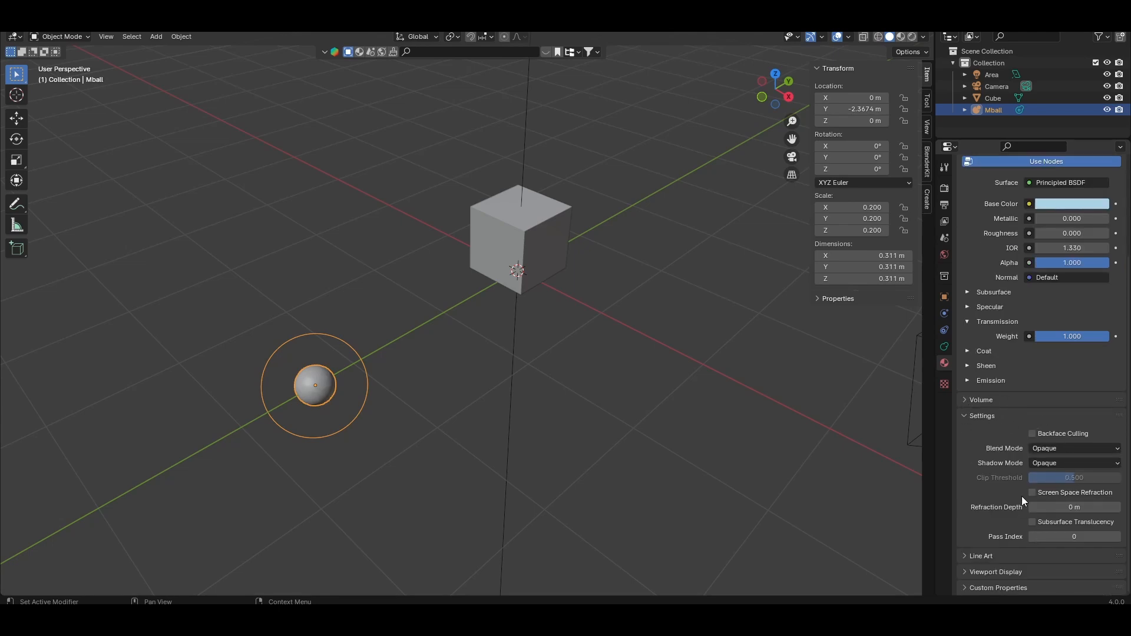
left_click(1032, 492)
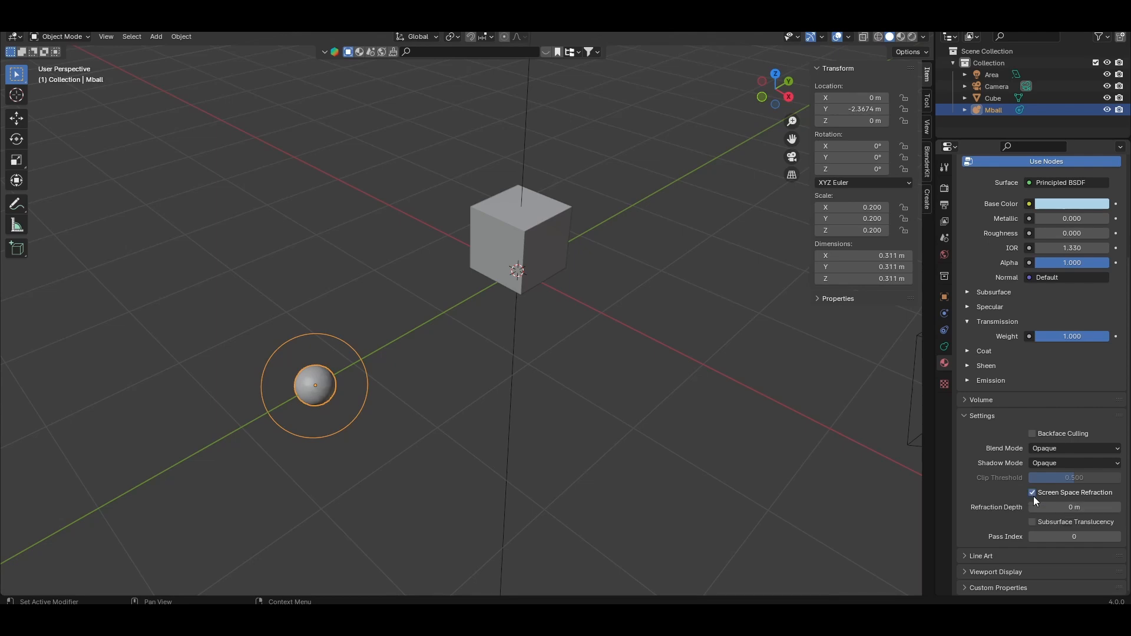
mouse_move(886, 51)
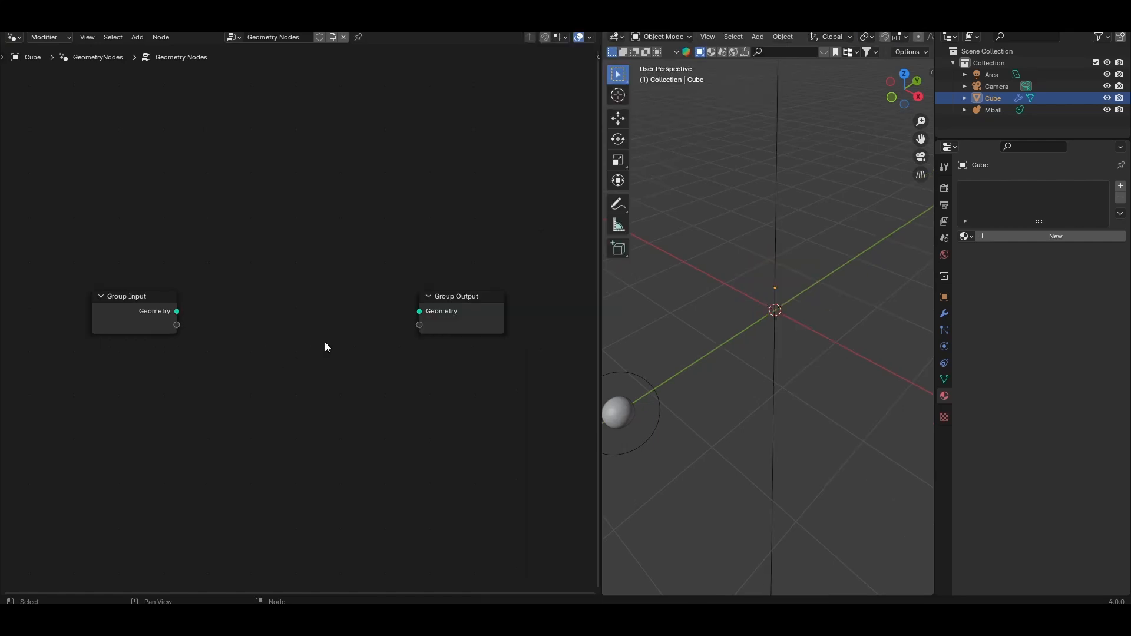
Step: Chain Curve Line, Resample Curve (Count 20) and Instance on Points into the Group Output geometry
type("c")
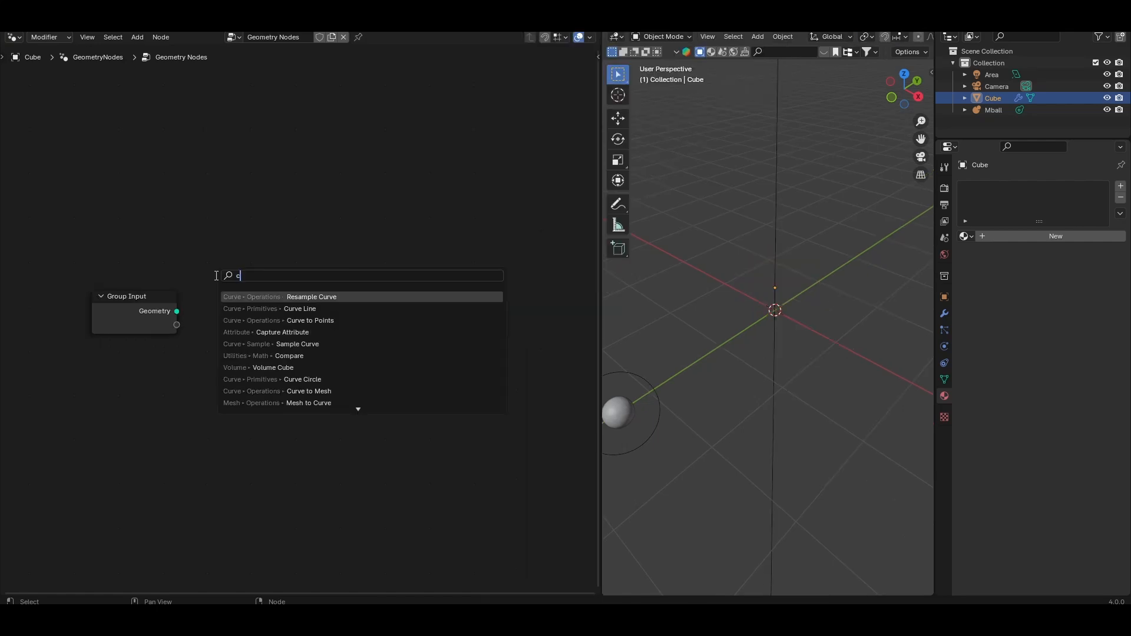
left_click(299, 308)
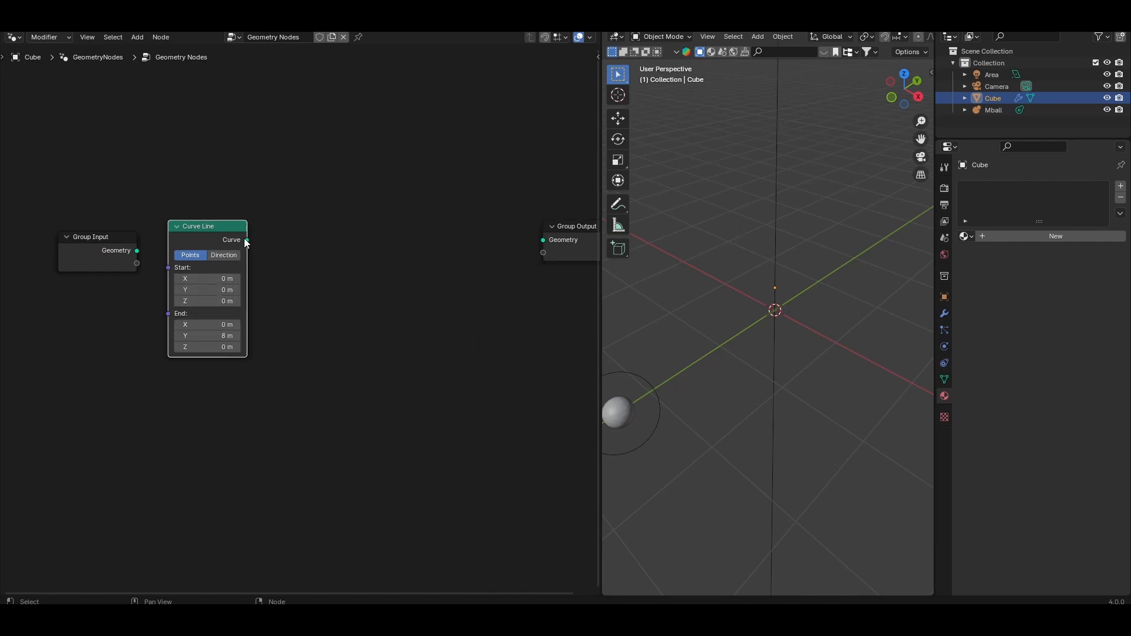
type("res")
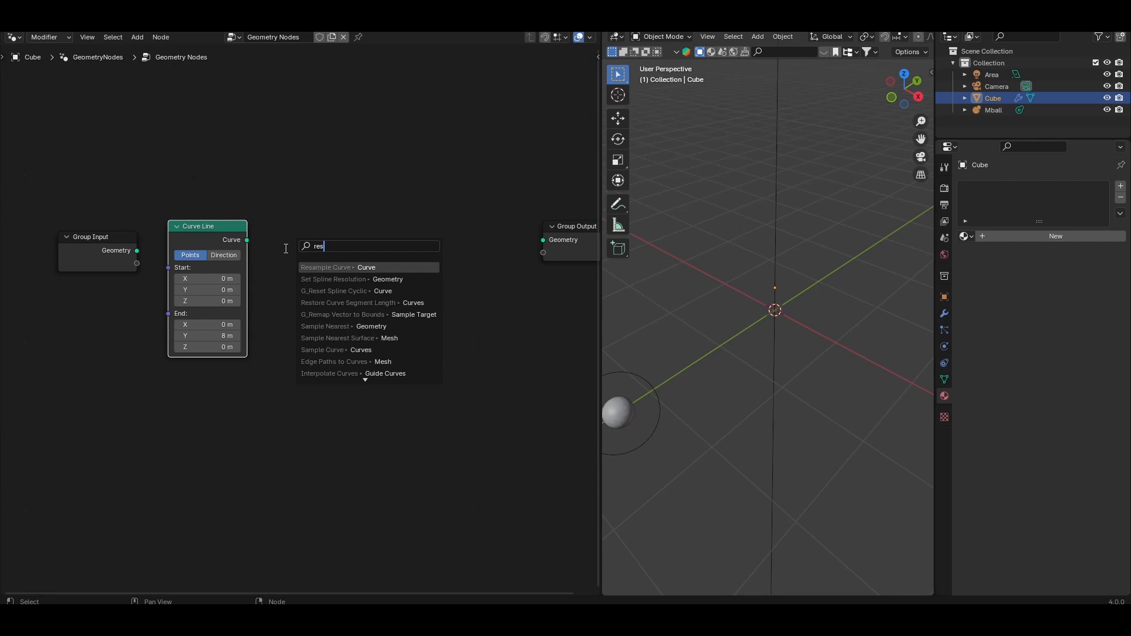
left_click(325, 267)
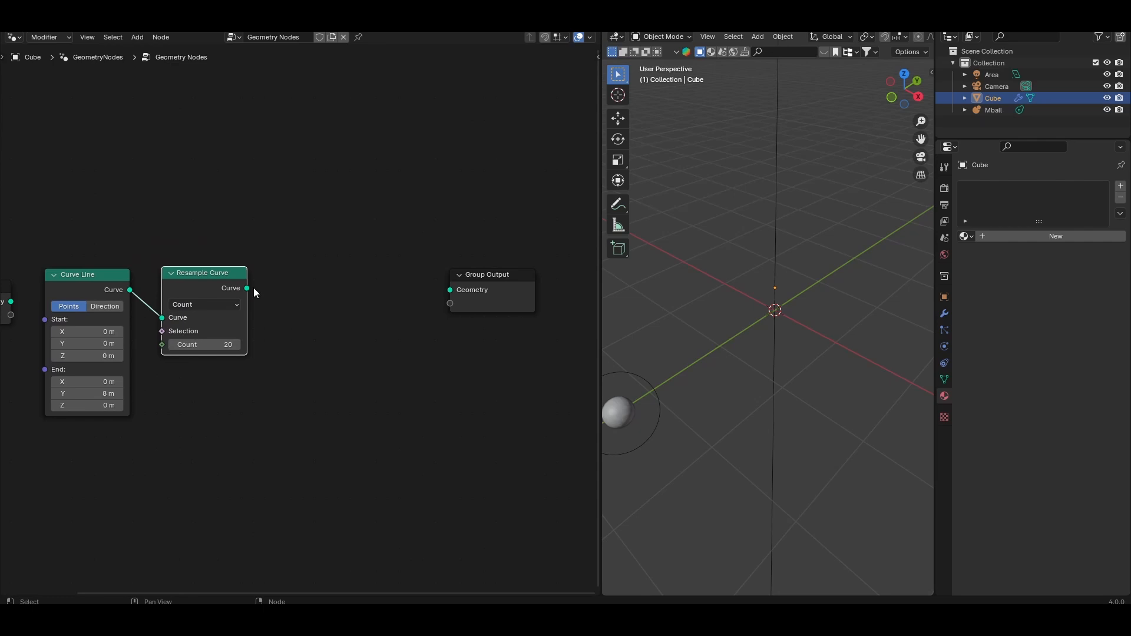
type("in")
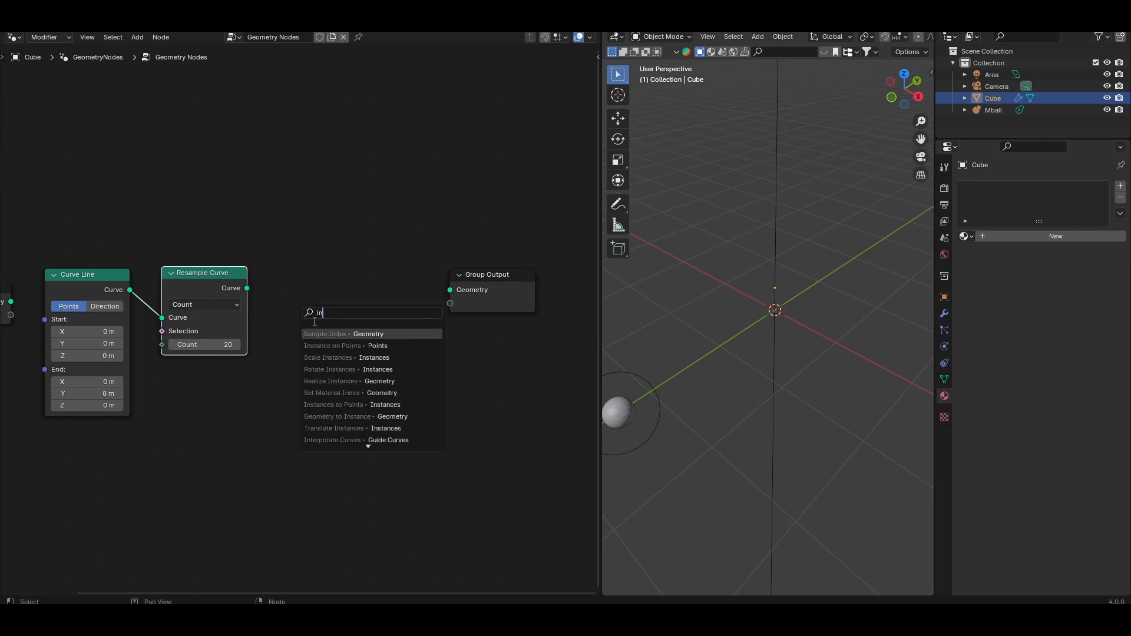
left_click(333, 345)
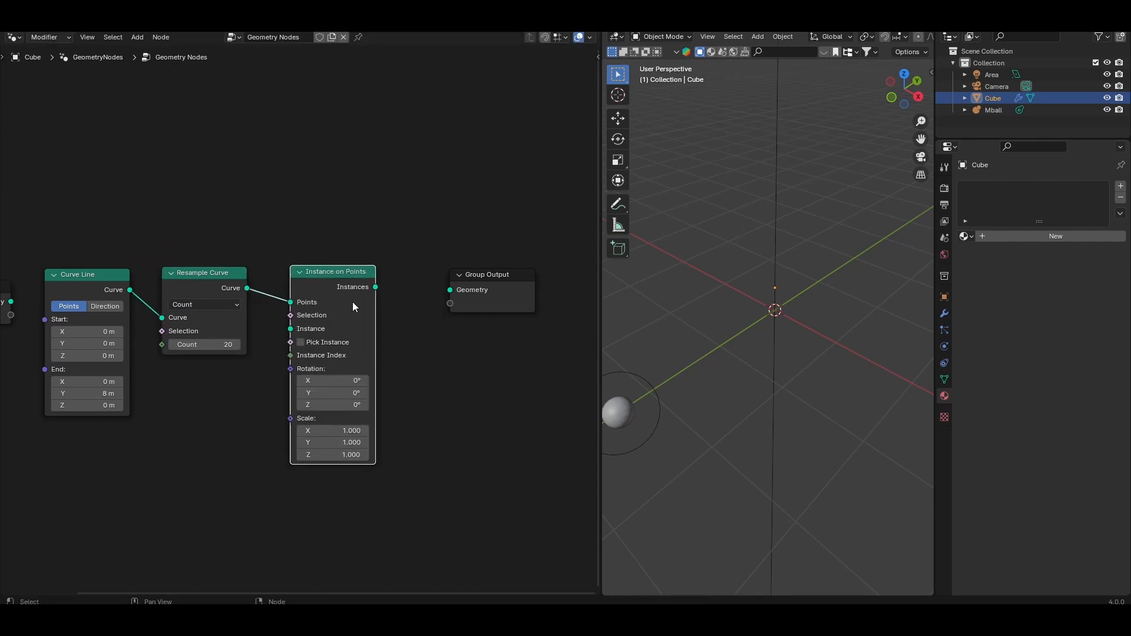
left_click_drag(376, 287, 449, 289)
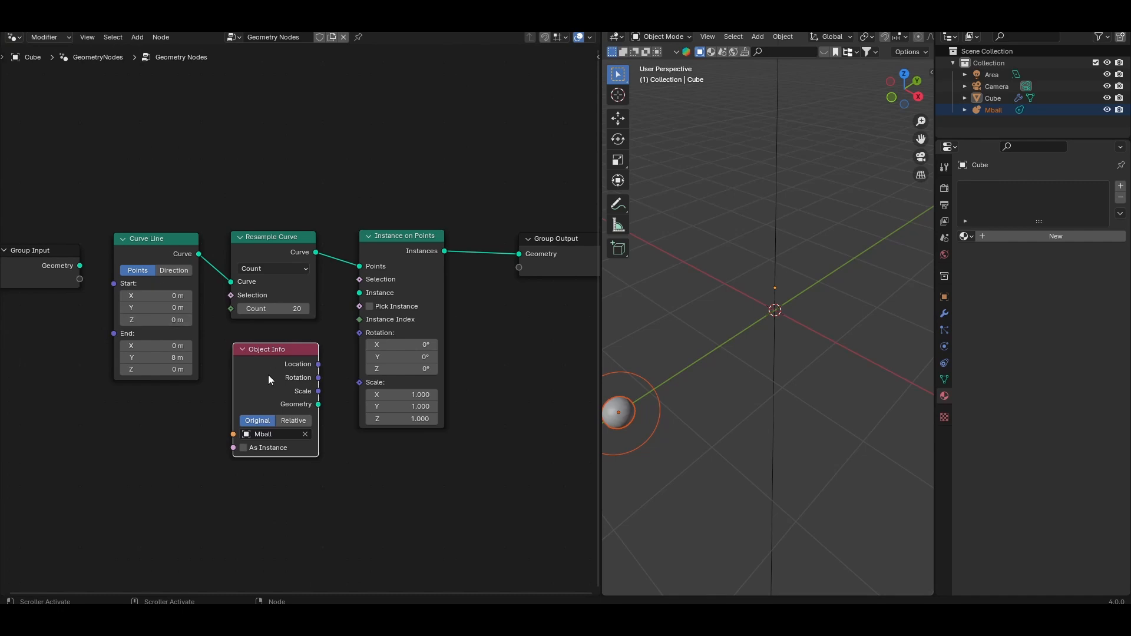
Step: Set the Mball Object Info to Relative with As Instance and feed its geometry into Instance on Points
left_click(293, 421)
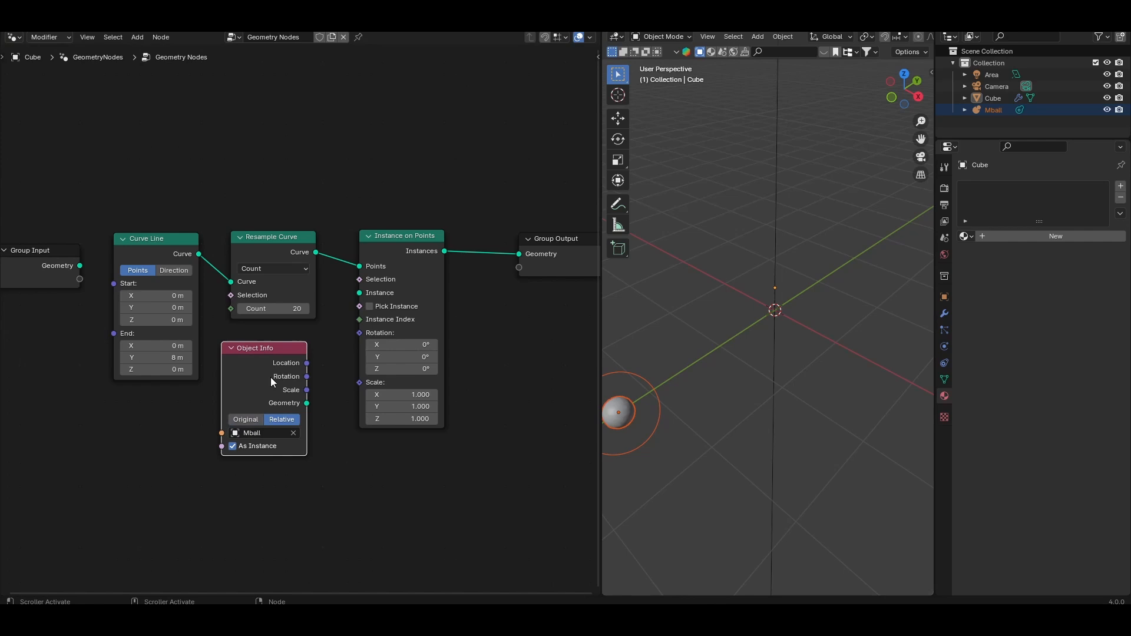
left_click_drag(306, 402, 358, 292)
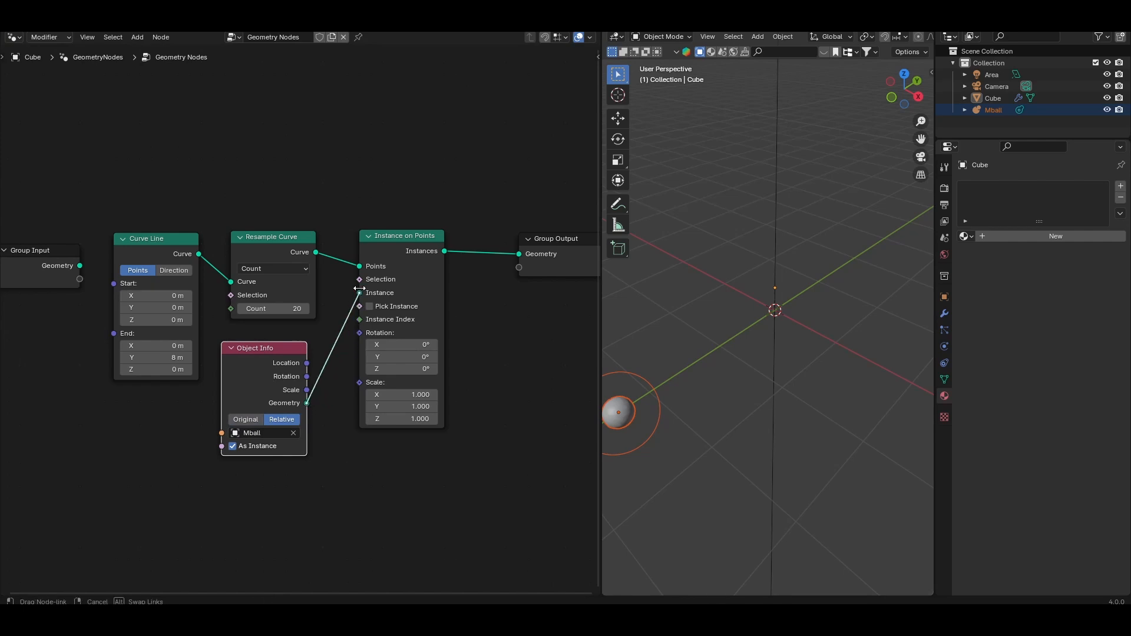
left_click(232, 445)
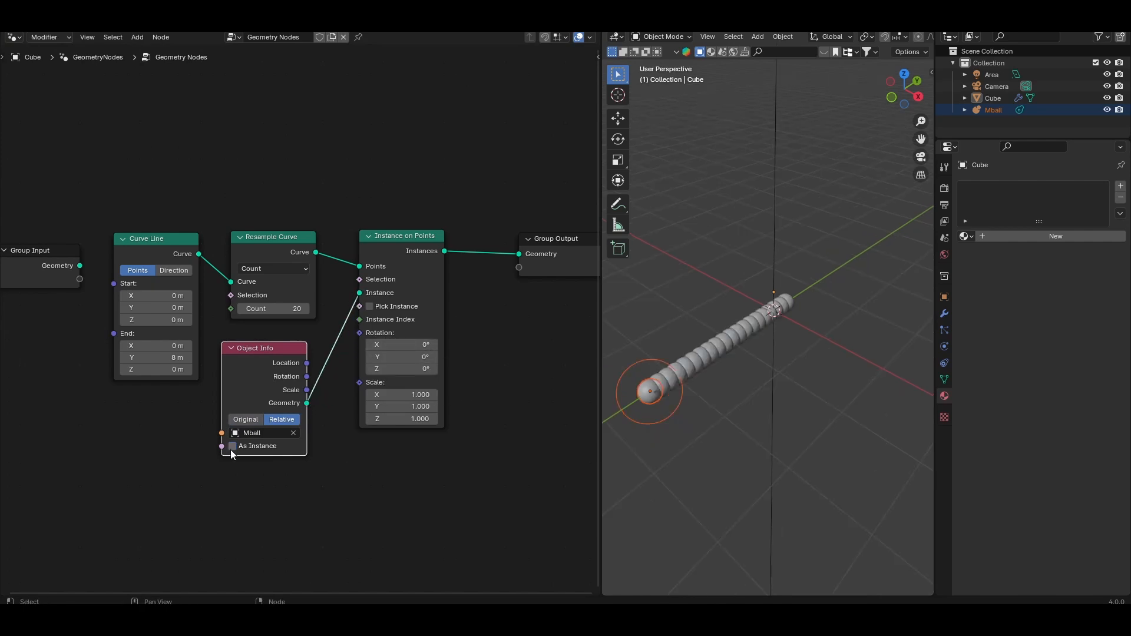
left_click(234, 445)
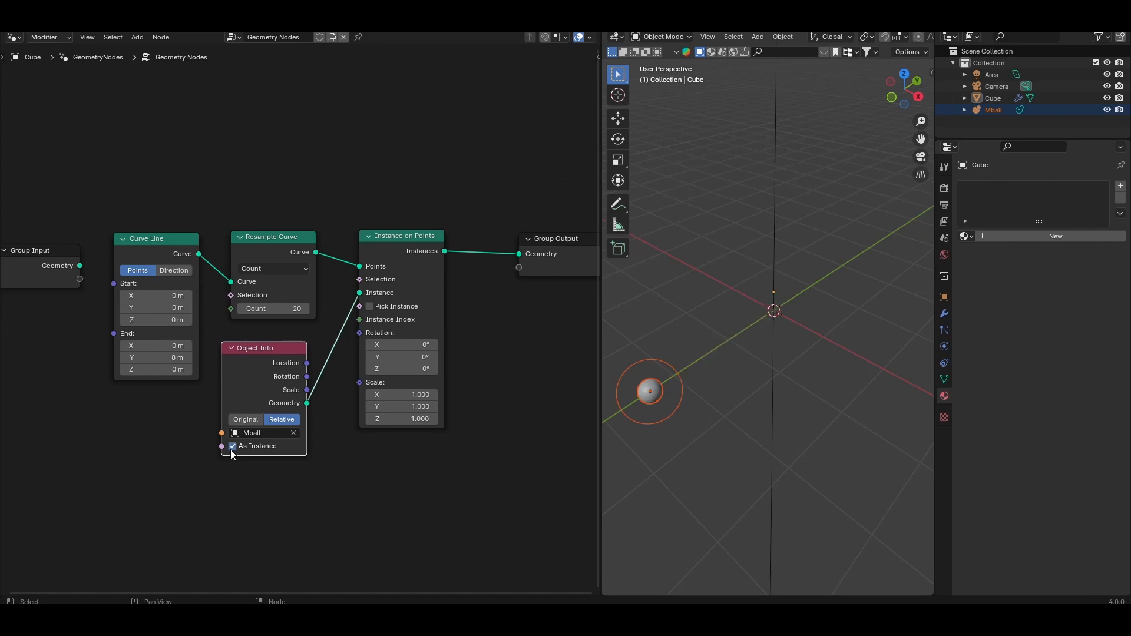
mouse_move(232, 446)
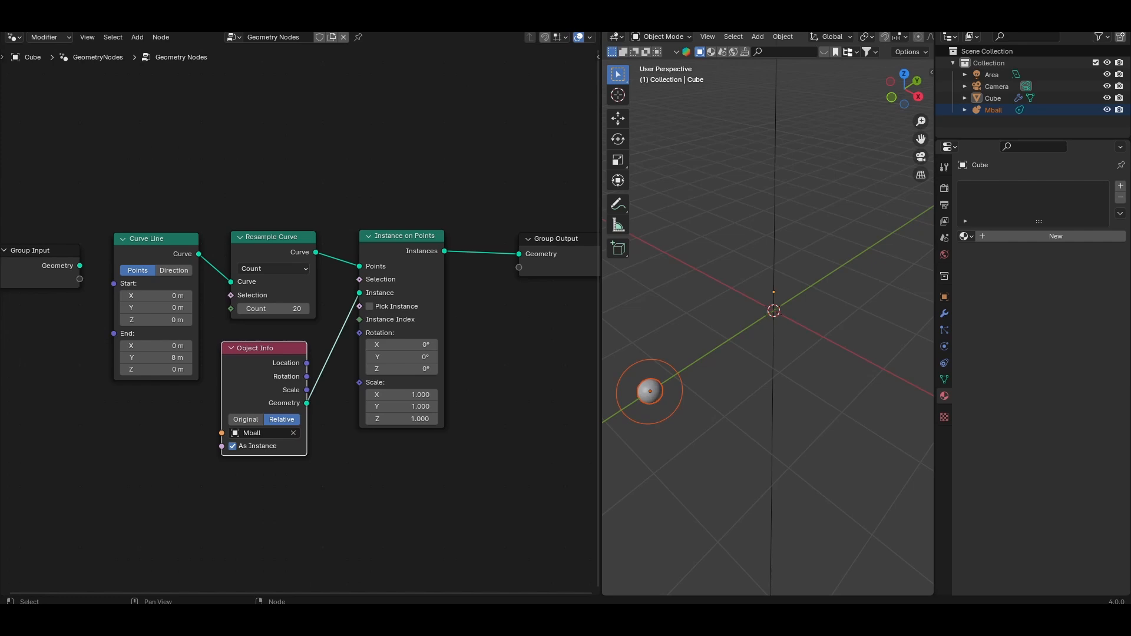
mouse_move(558, 234)
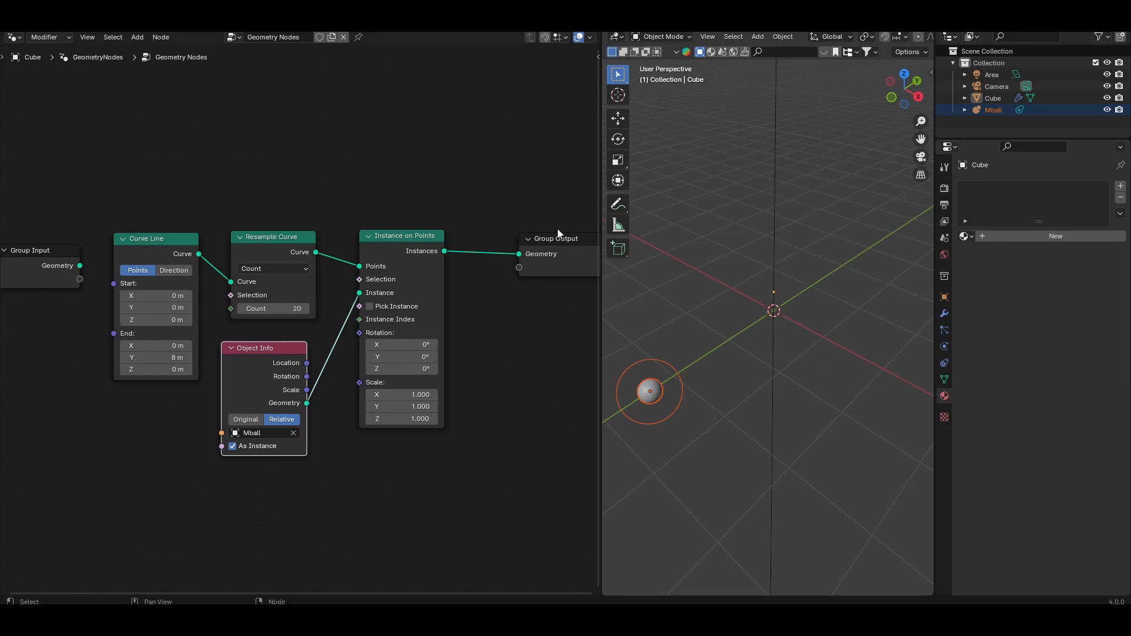
mouse_move(558, 235)
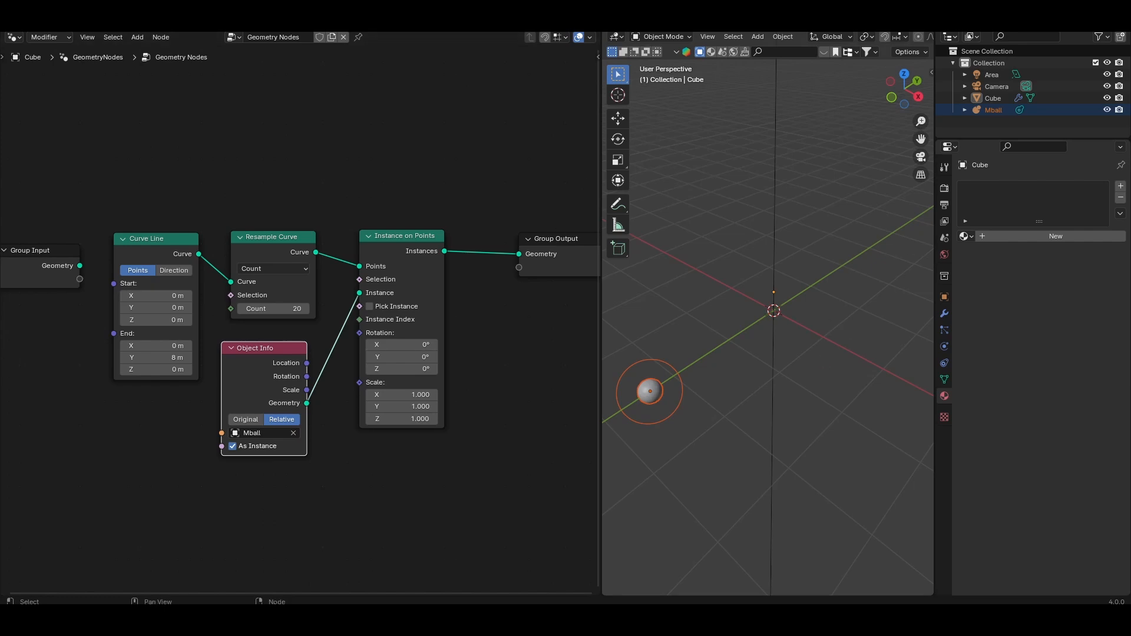
mouse_move(504, 333)
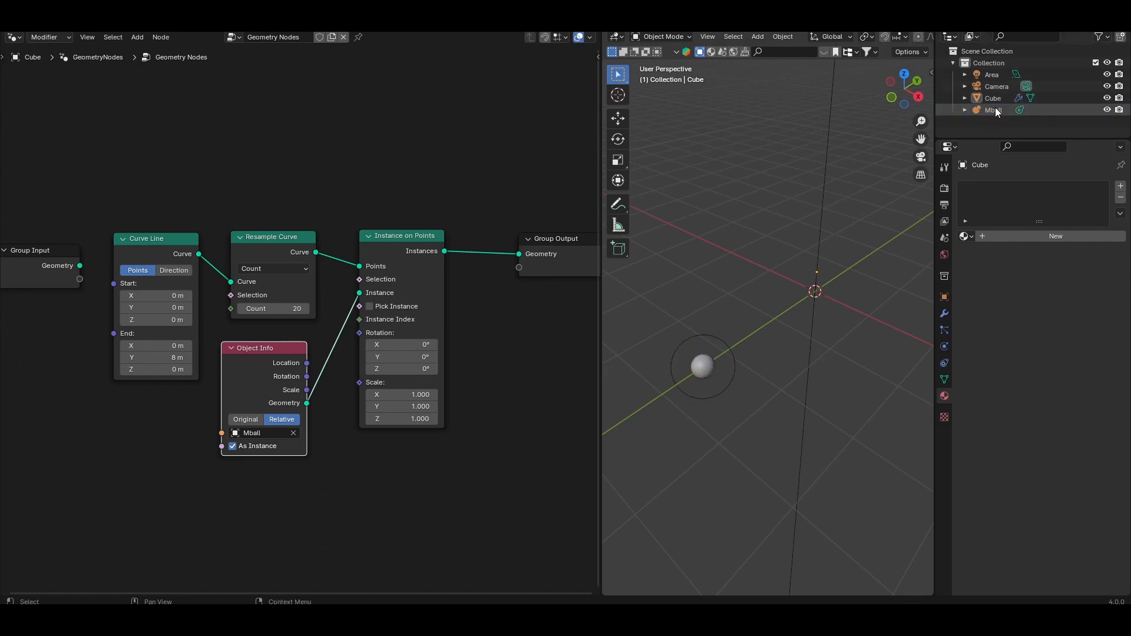
Step: Parent Mball to the Cube as an Object child and expand the Cube in the Outliner
left_click(995, 109)
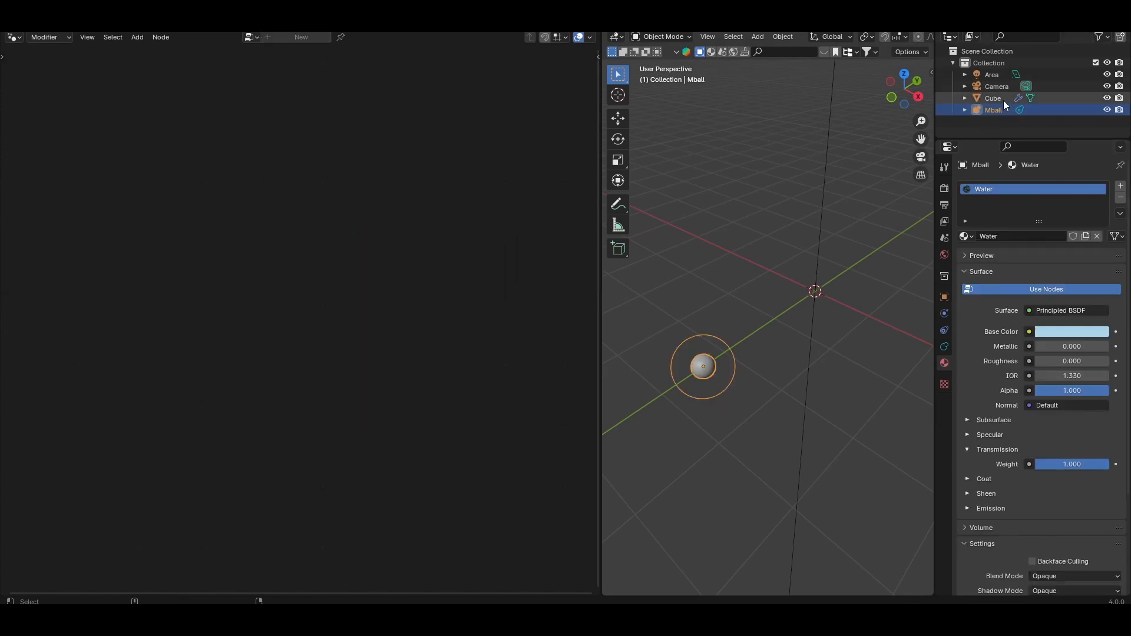
left_click(993, 97)
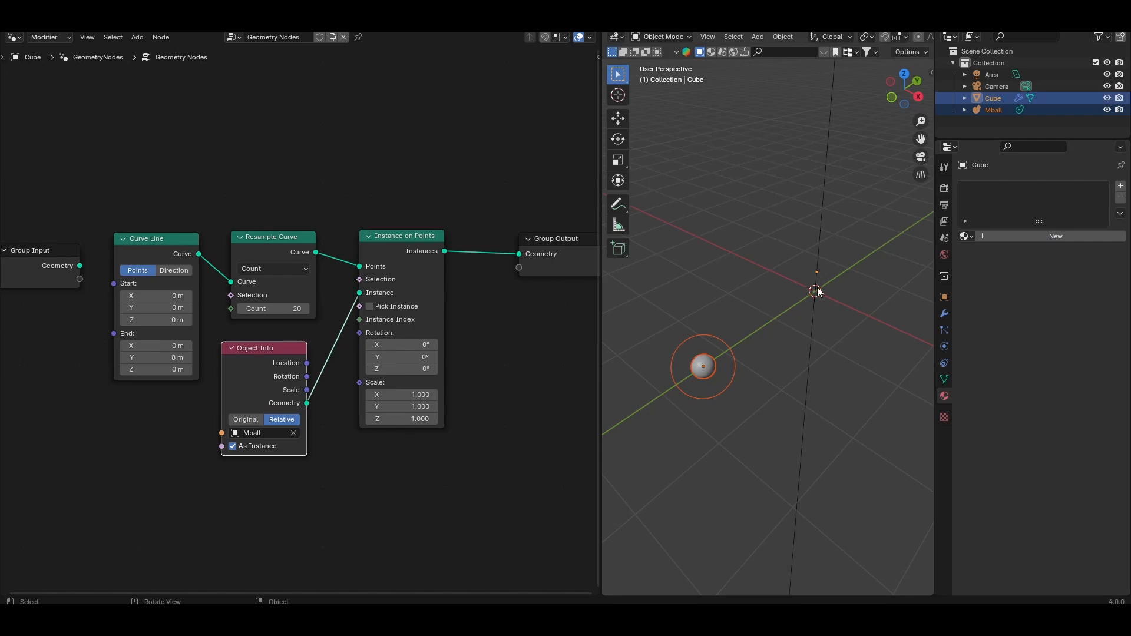
key("ctrl+p")
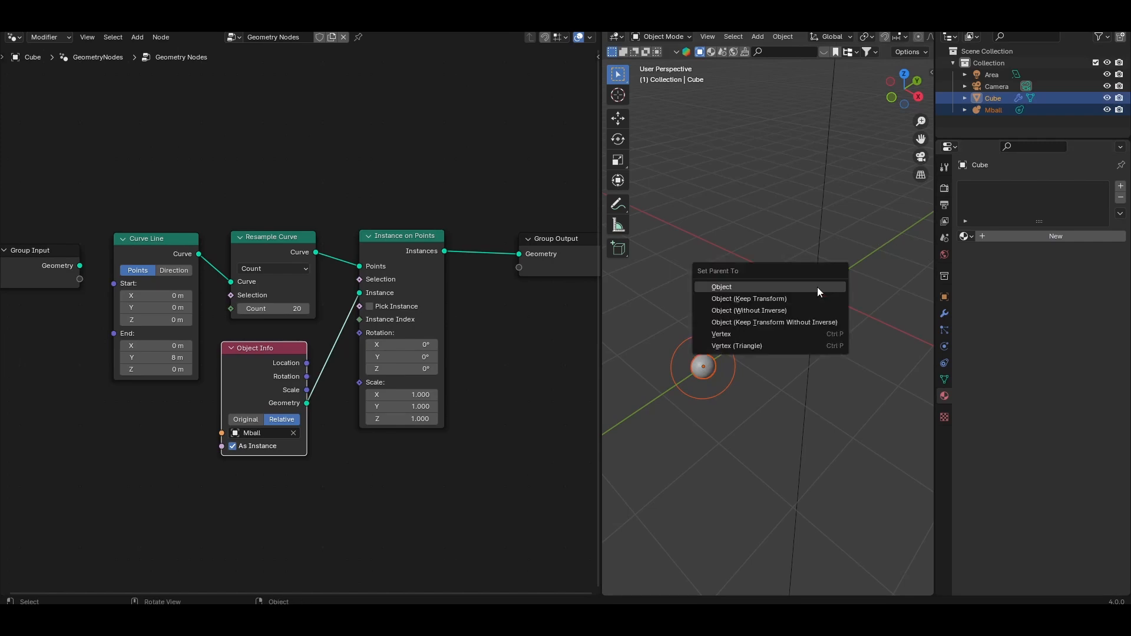
left_click(721, 286)
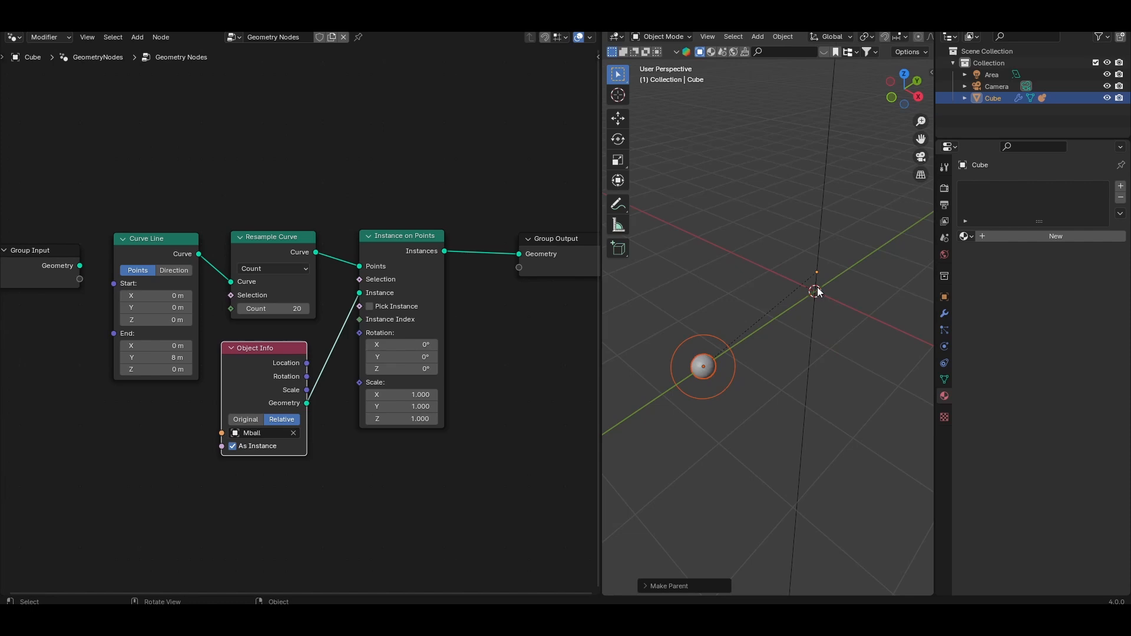
left_click(964, 97)
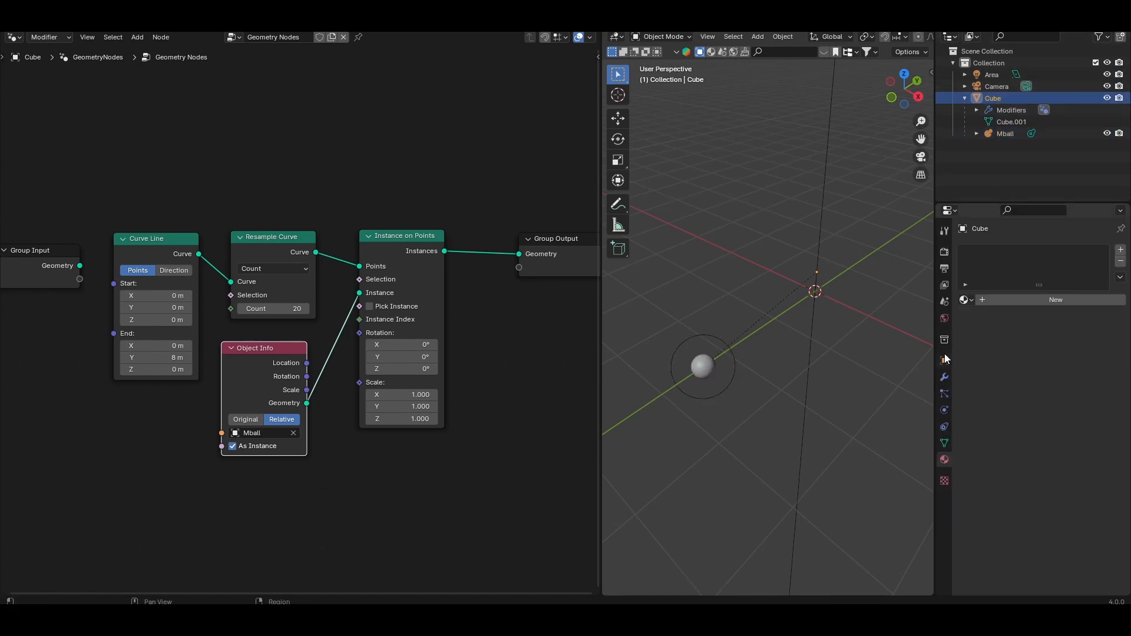
Step: Enable vertex instancing on the Cube so its child Mball appears at each point
left_click(943, 360)
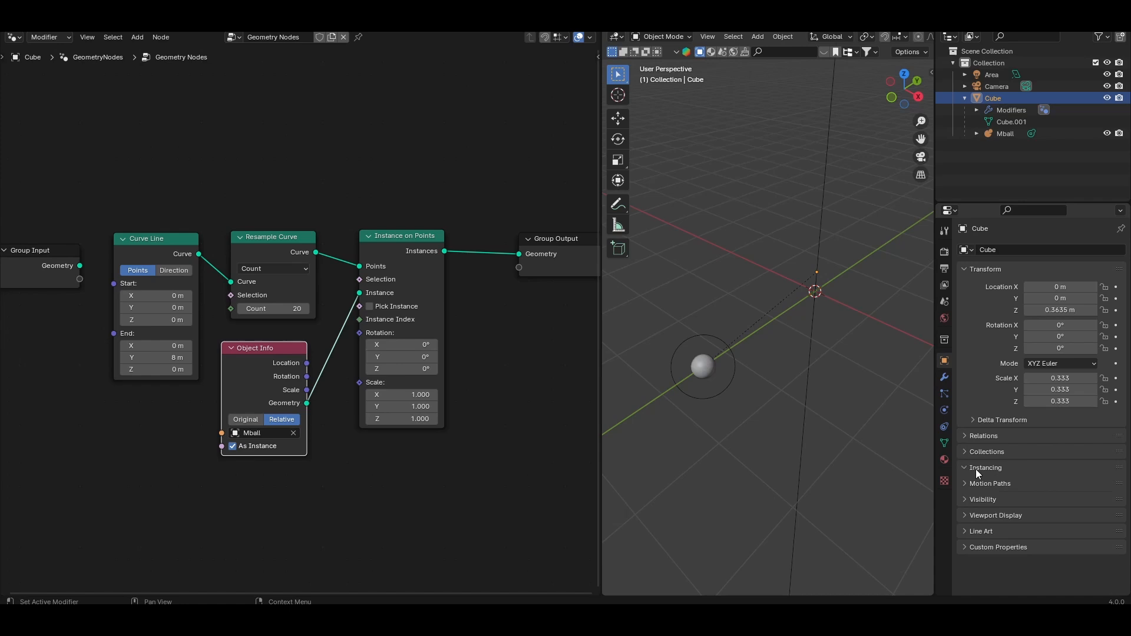
left_click(985, 467)
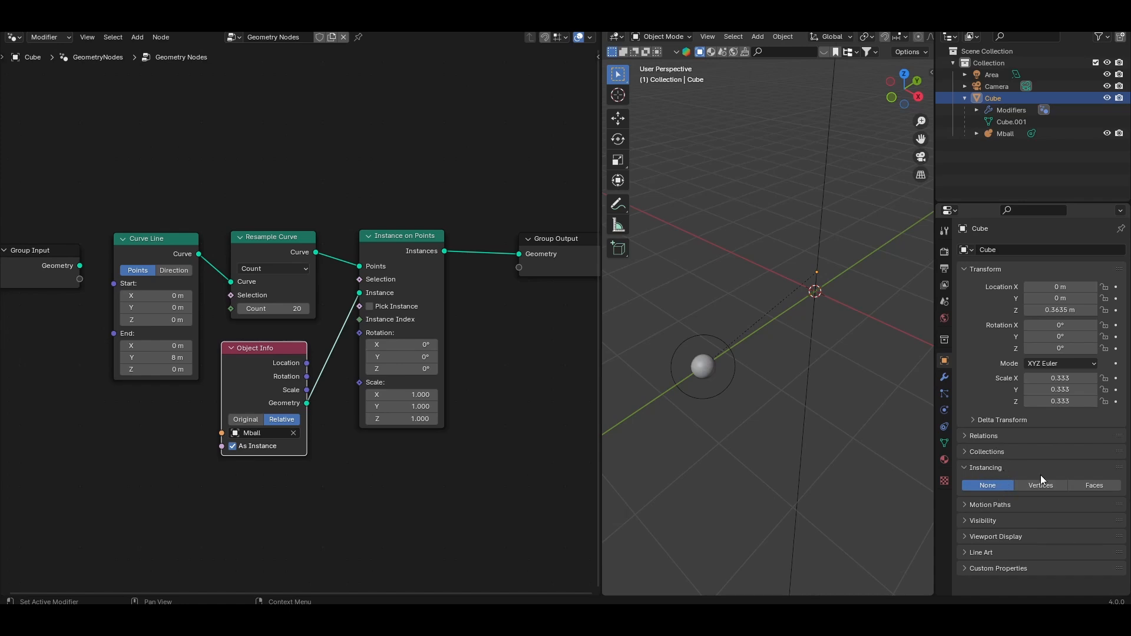
left_click(1040, 484)
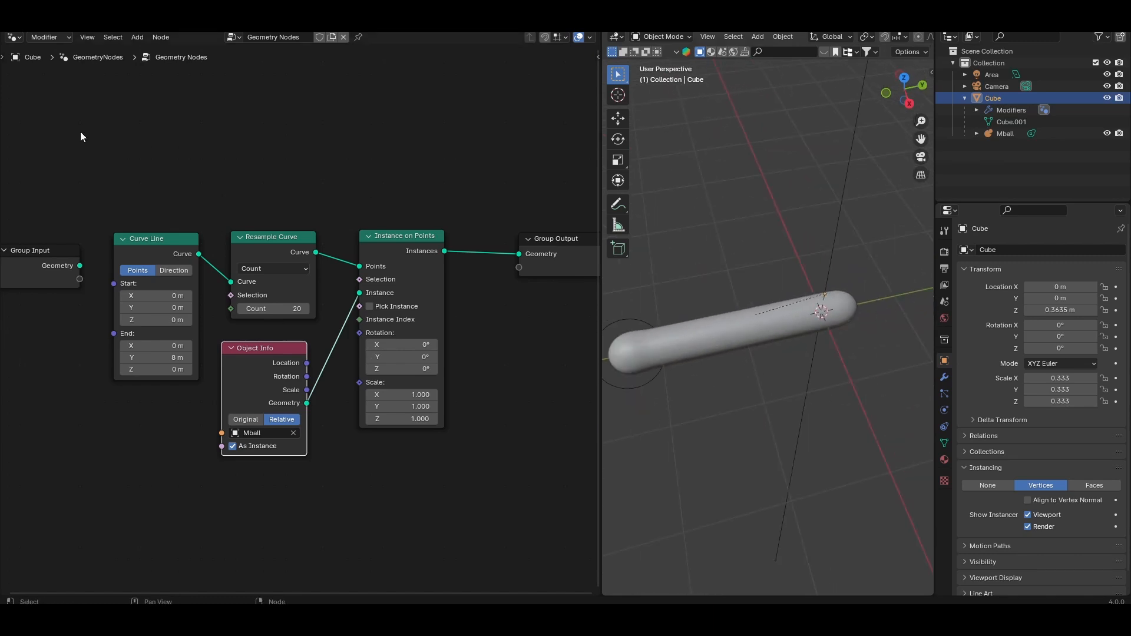
Step: Raise the Resample Curve count to 15, merging the metaballs into a long tube
double_click(272, 308)
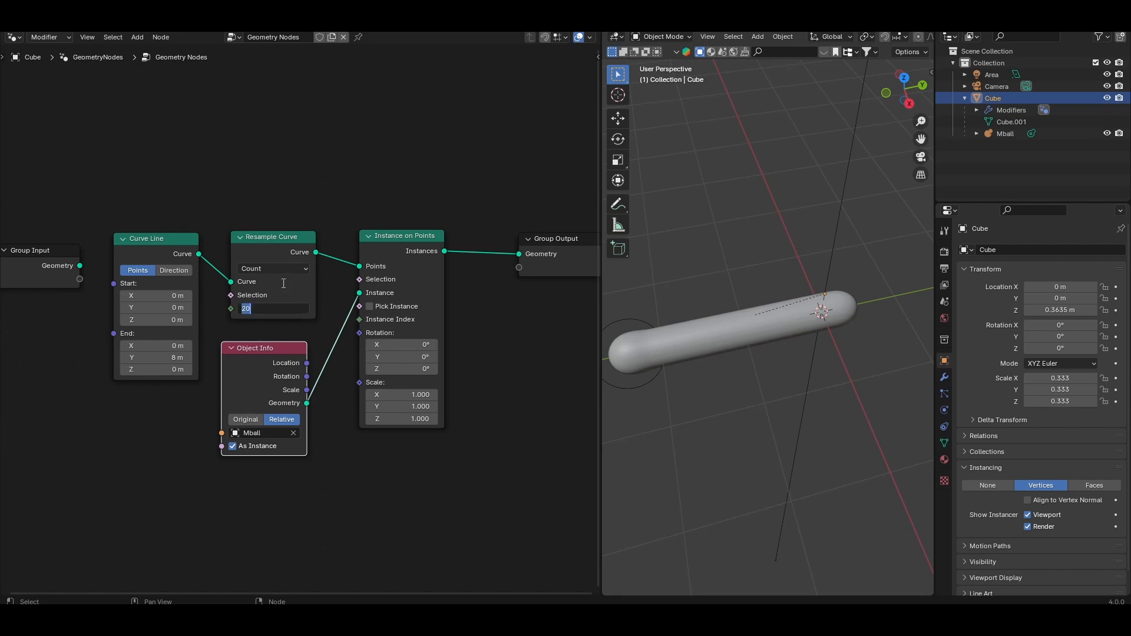
type("5")
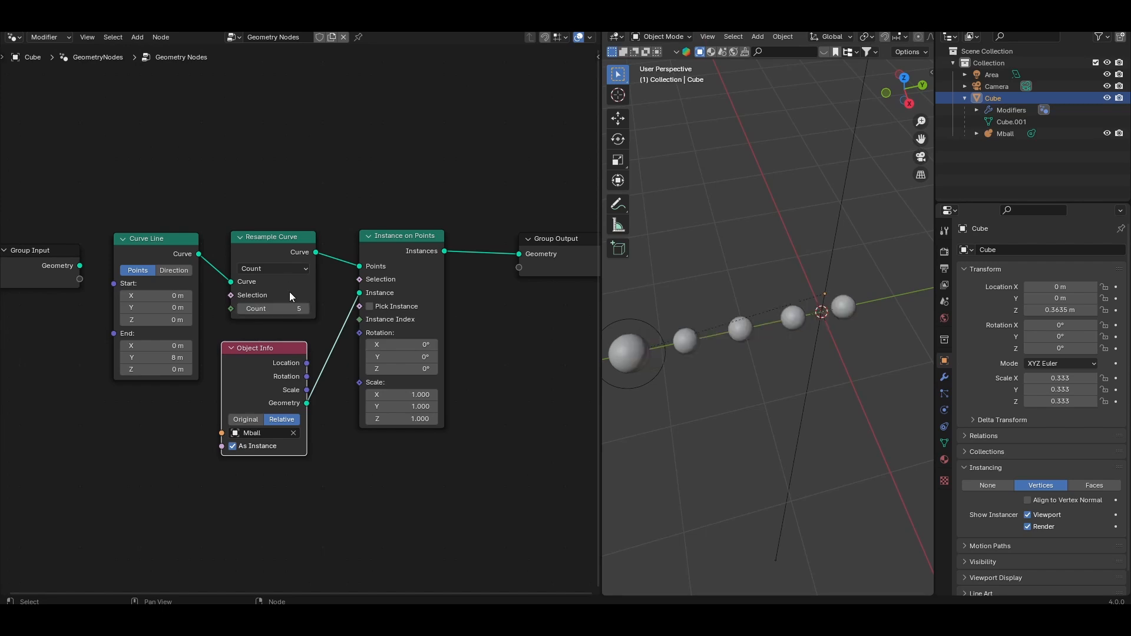
left_click(305, 309)
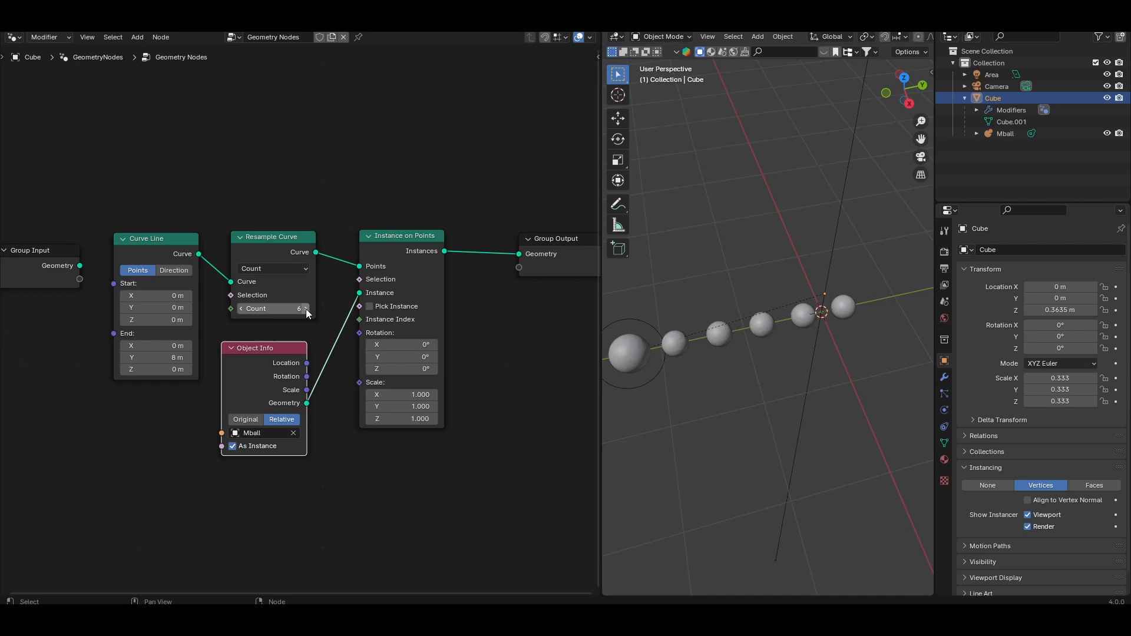
left_click(304, 308)
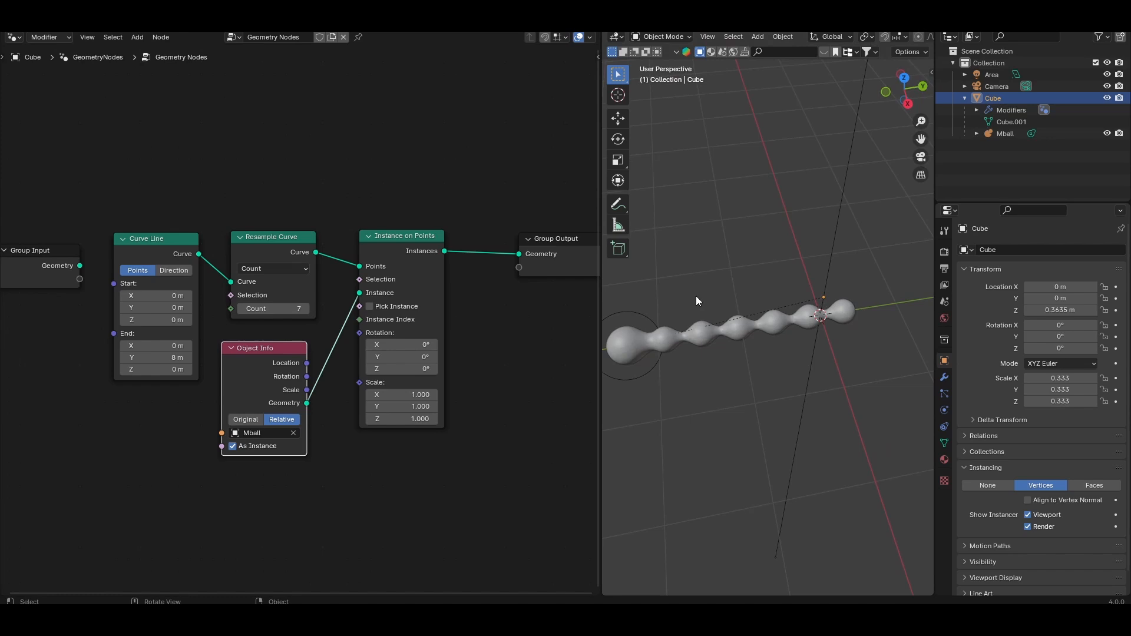
mouse_move(272, 309)
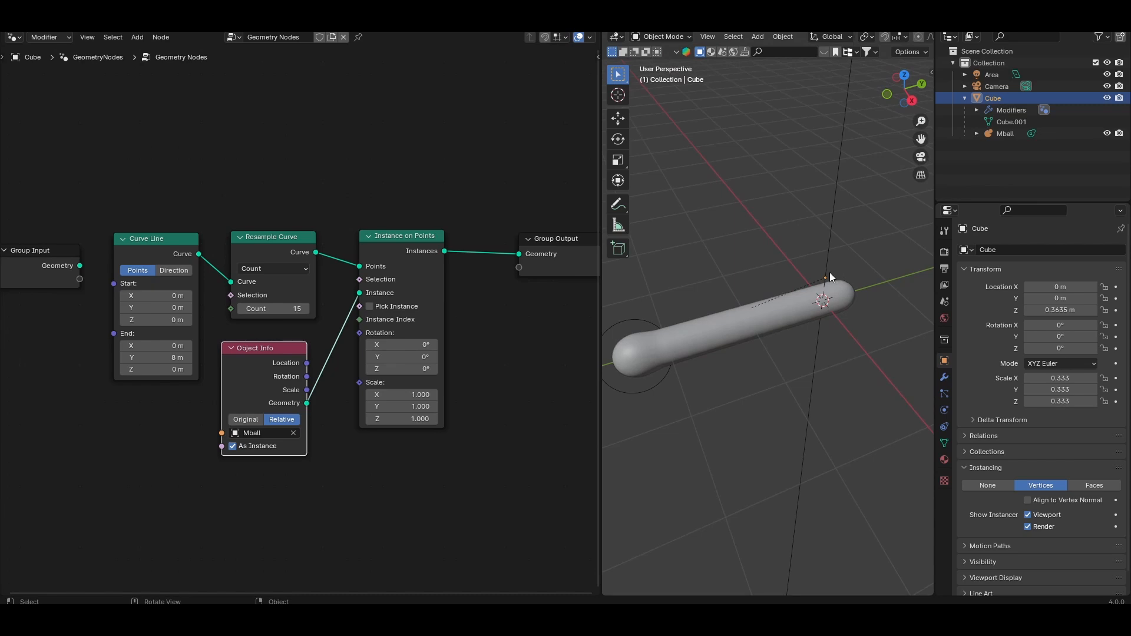
scroll("down", 3)
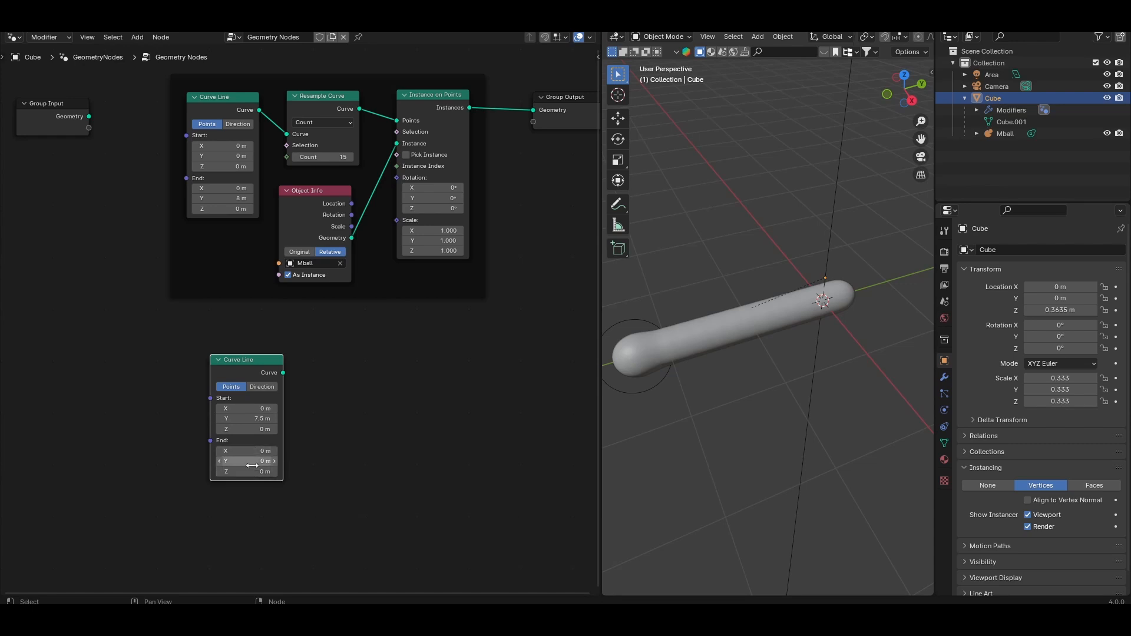
Step: Set the second Curve Line's end Y to 20 m and wire Sample Curve's position into Set Position
double_click(246, 460)
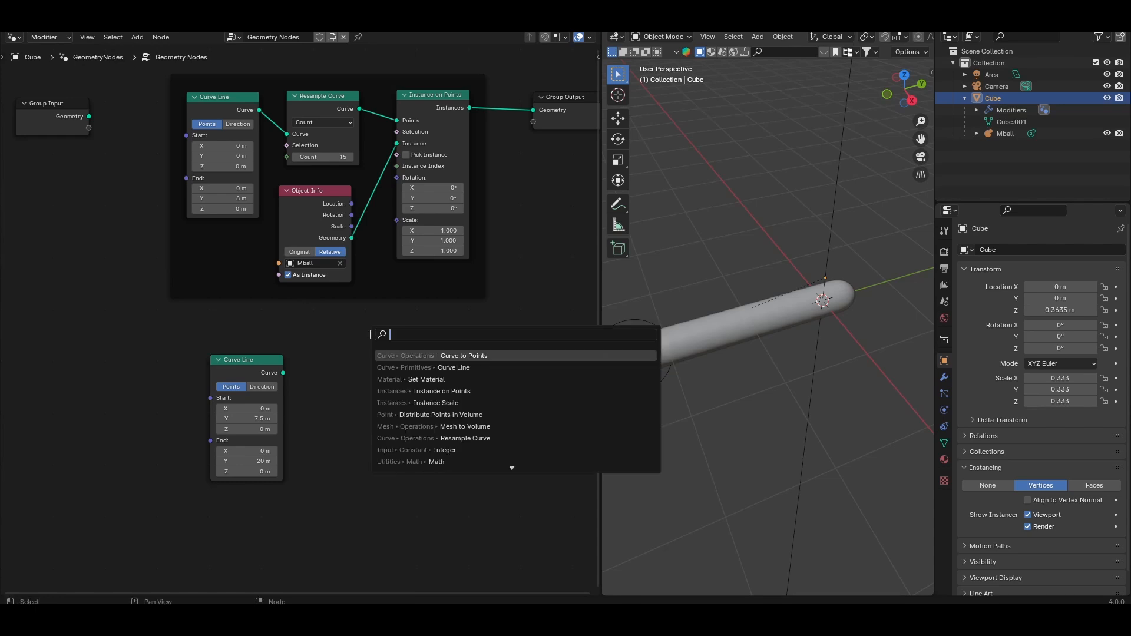
type("se")
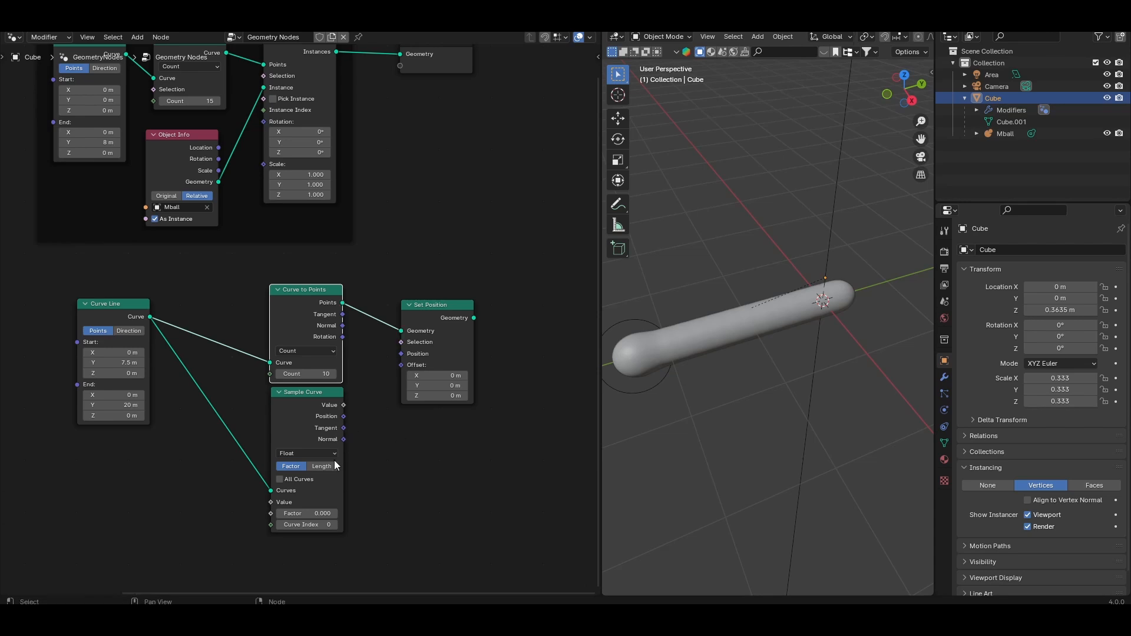
left_click_drag(343, 404, 368, 383)
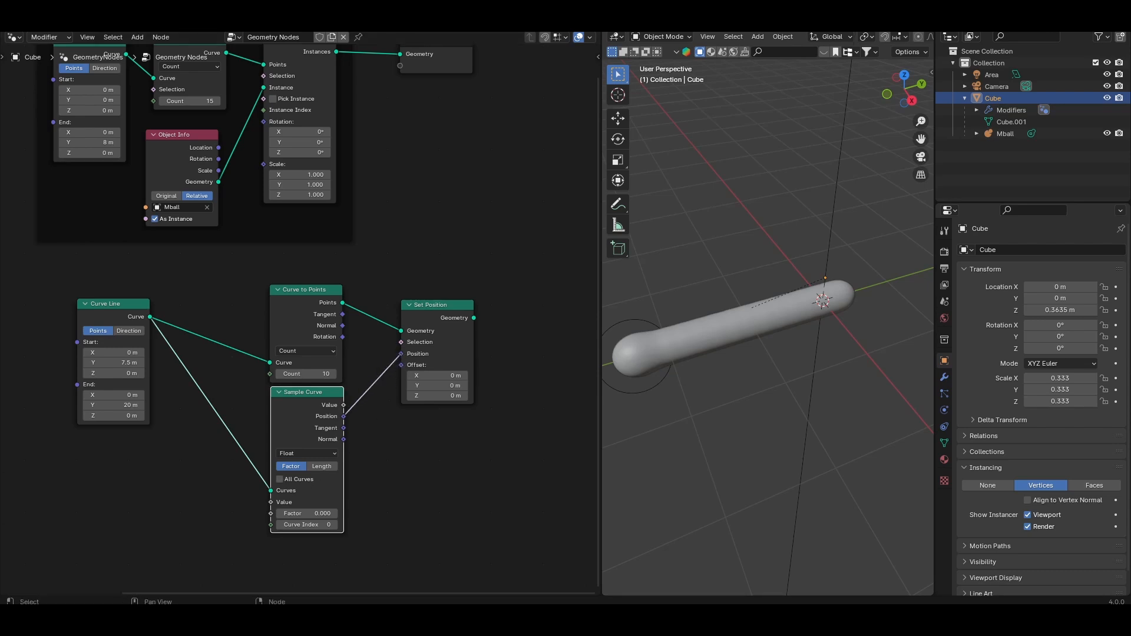
mouse_move(4, 560)
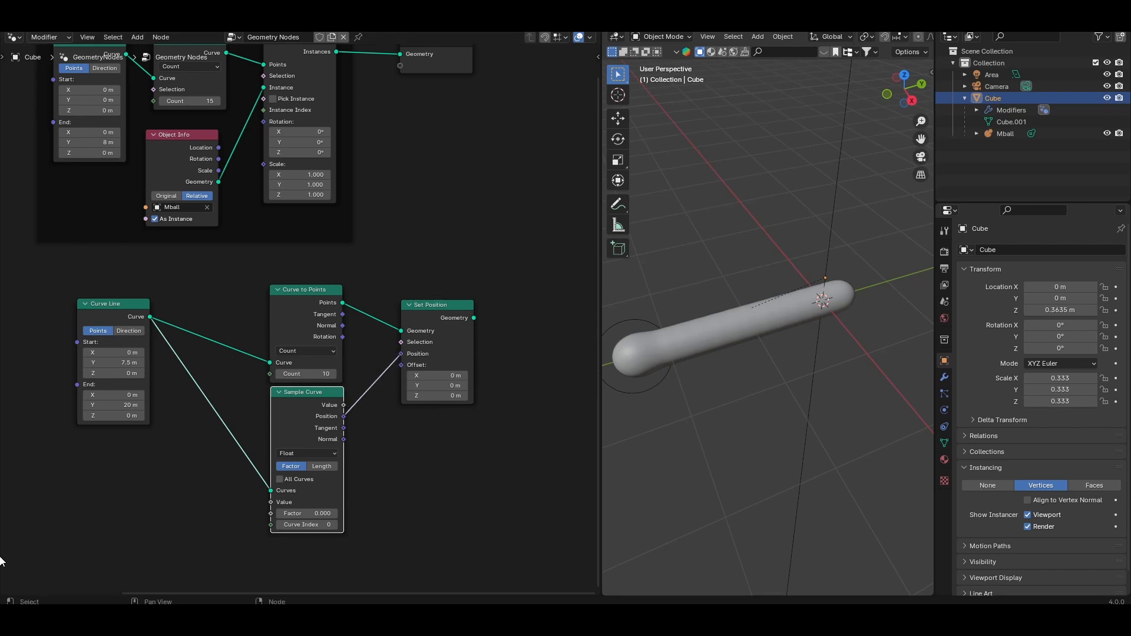
Step: Add an Integer of 8 for the count and an Index → Divide → Add → Truncated Modulo math chain
type("integer")
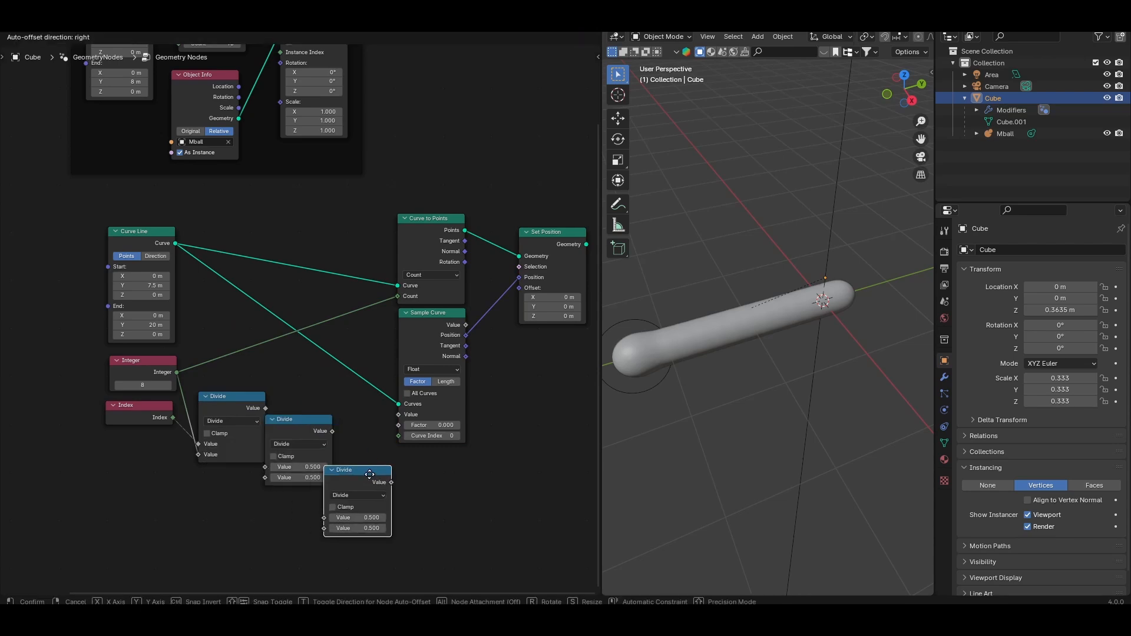
left_click(358, 495)
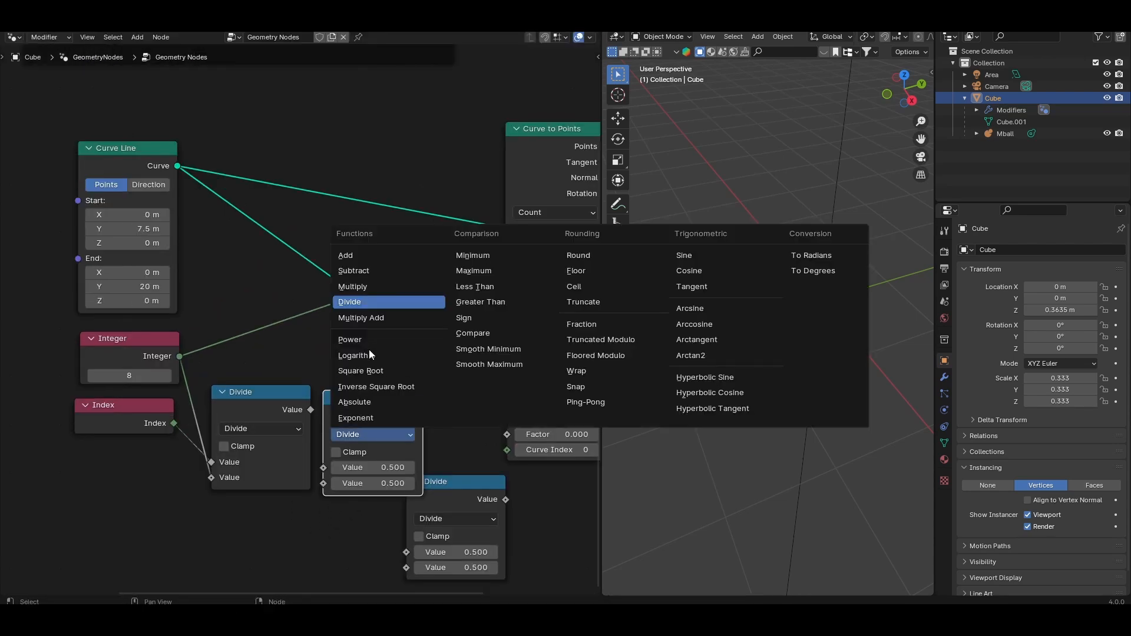
left_click(345, 255)
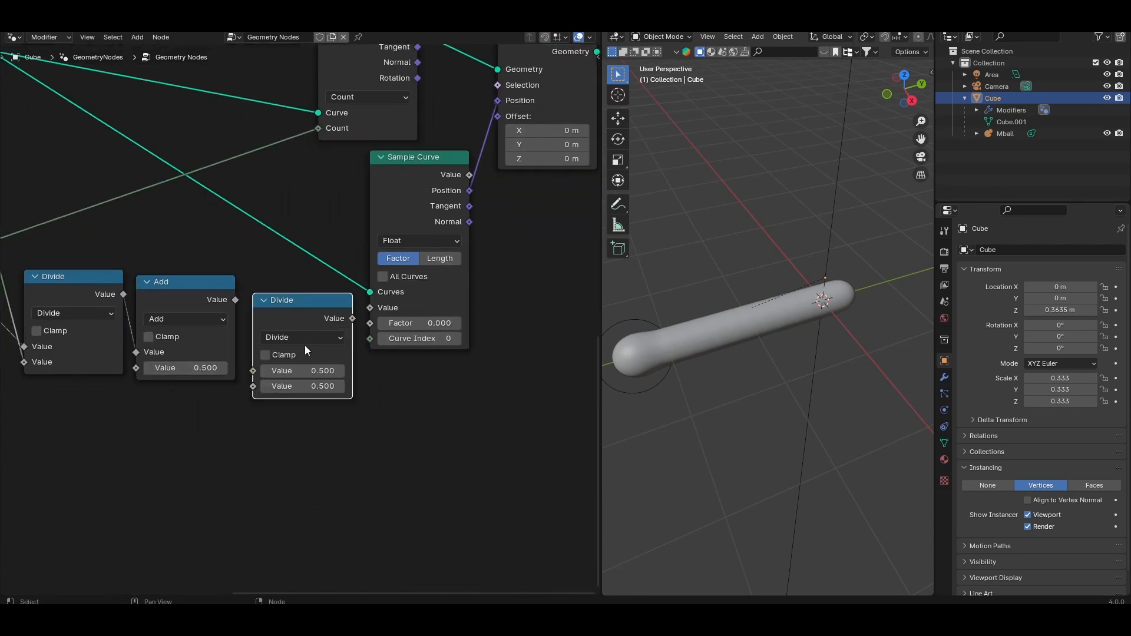
left_click(303, 337)
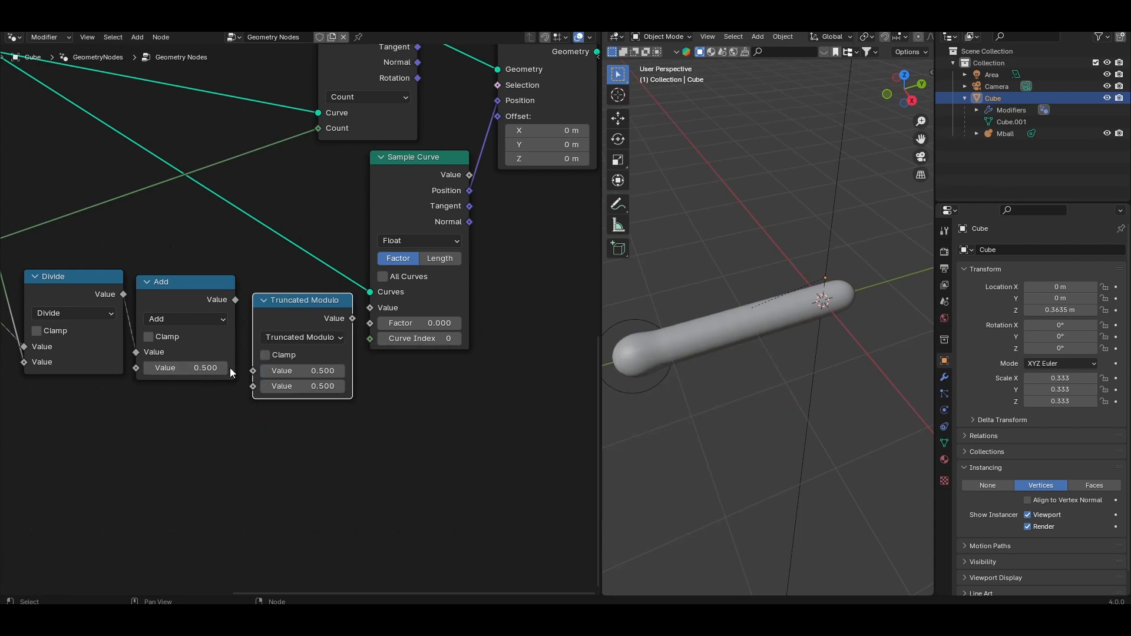
left_click_drag(233, 299, 254, 390)
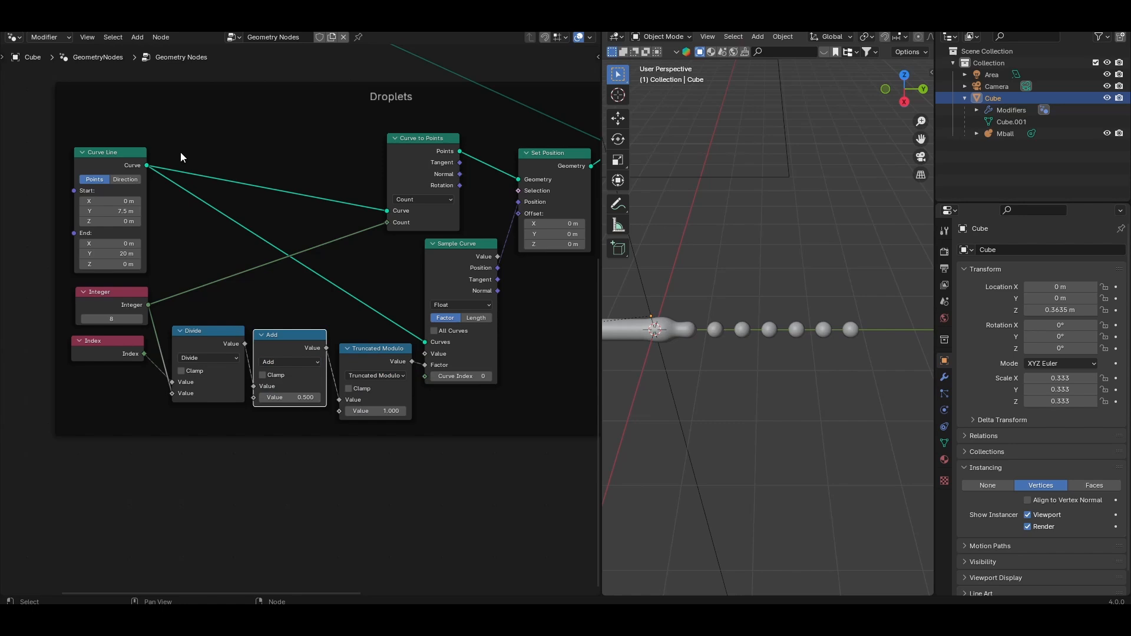
mouse_move(176, 178)
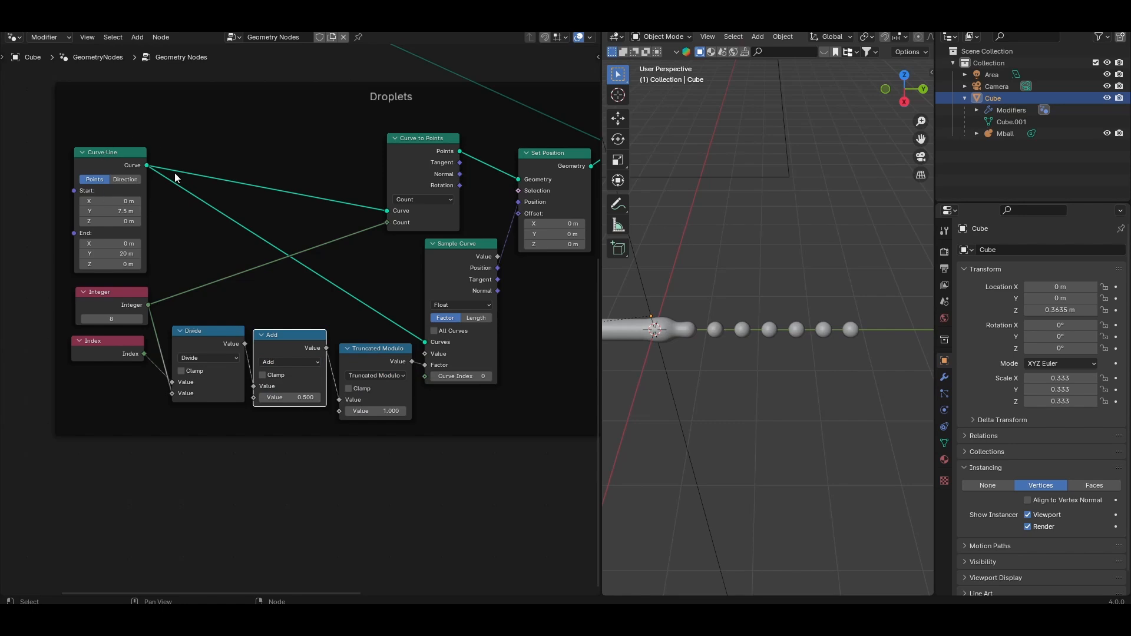
mouse_move(204, 297)
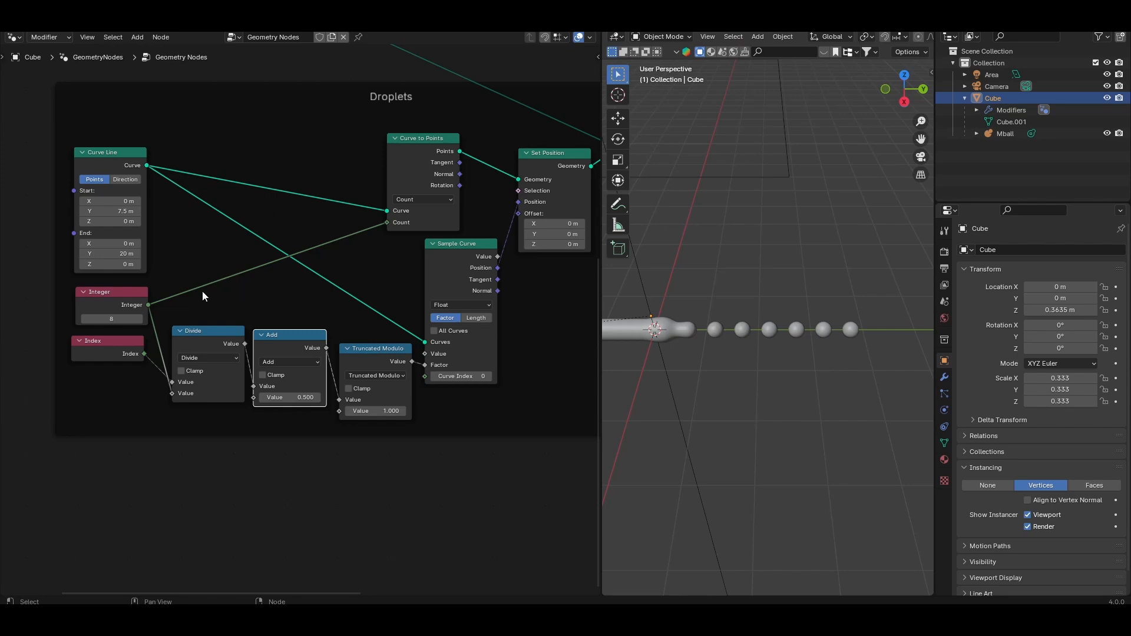
Step: Scrub the Add node's offset value to 11.1, sliding the eight droplets along the curve
left_click_drag(289, 397, 310, 397)
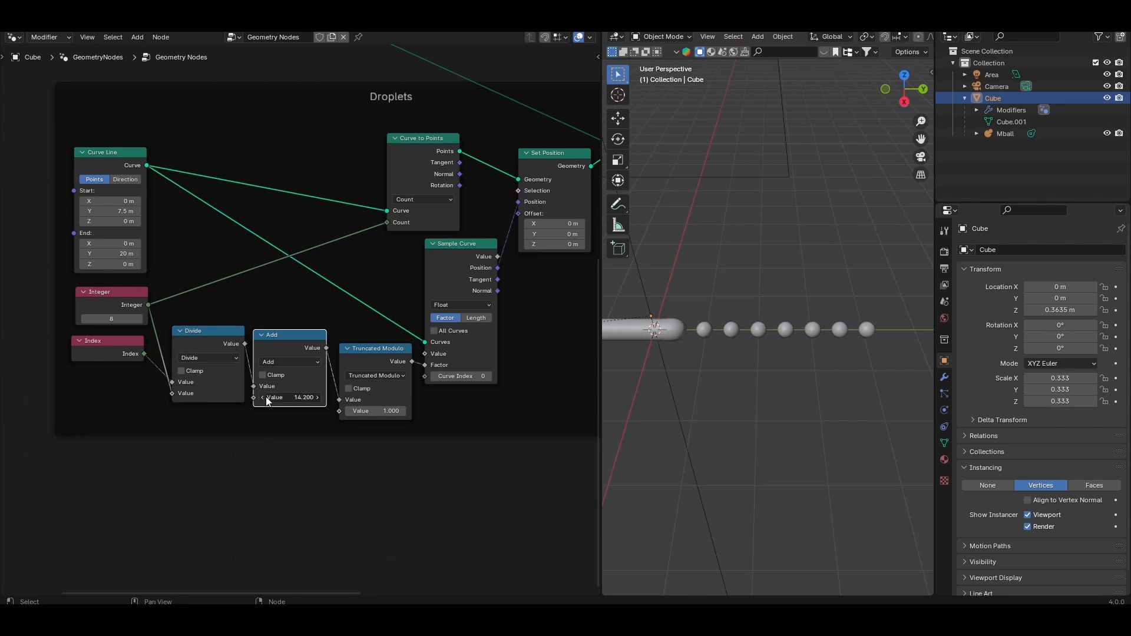
left_click_drag(289, 397, 267, 397)
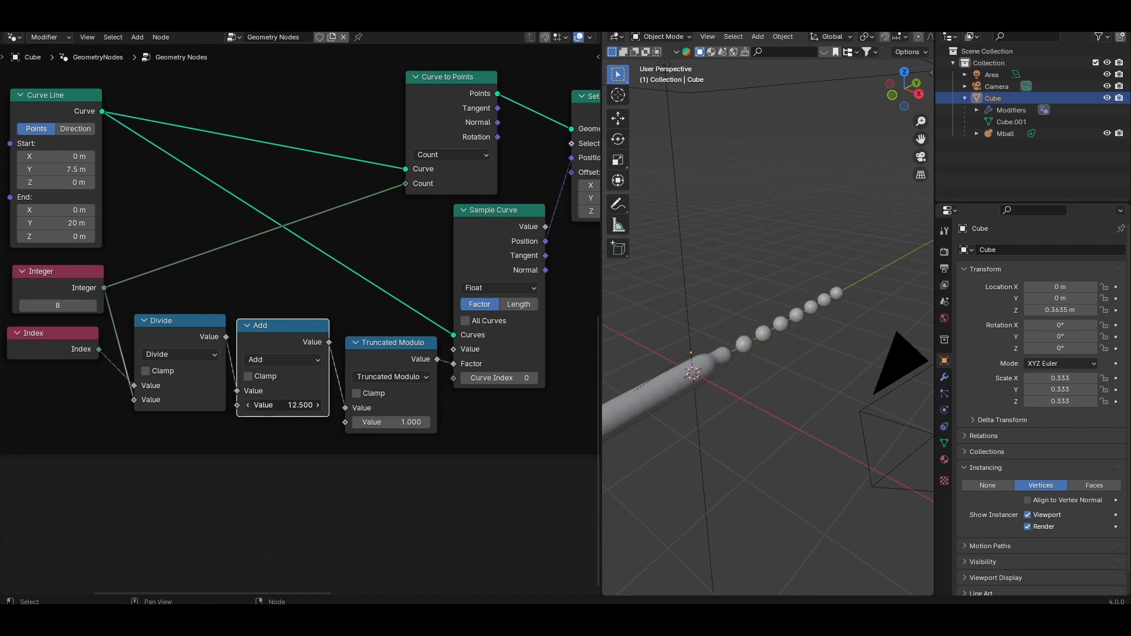
left_click_drag(303, 404, 284, 404)
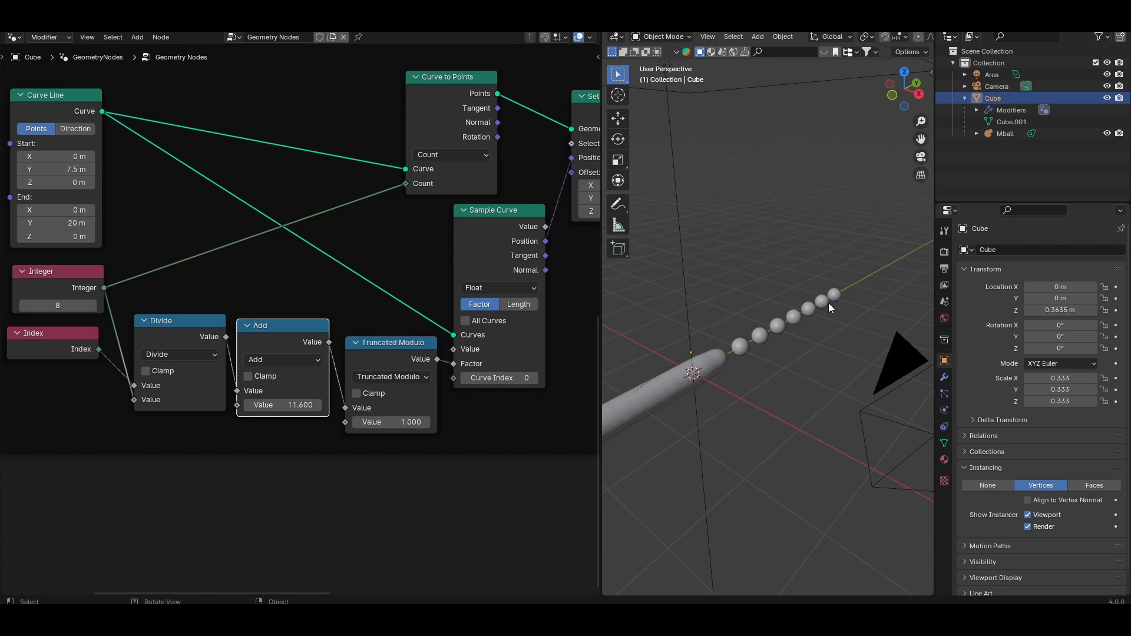
mouse_move(831, 302)
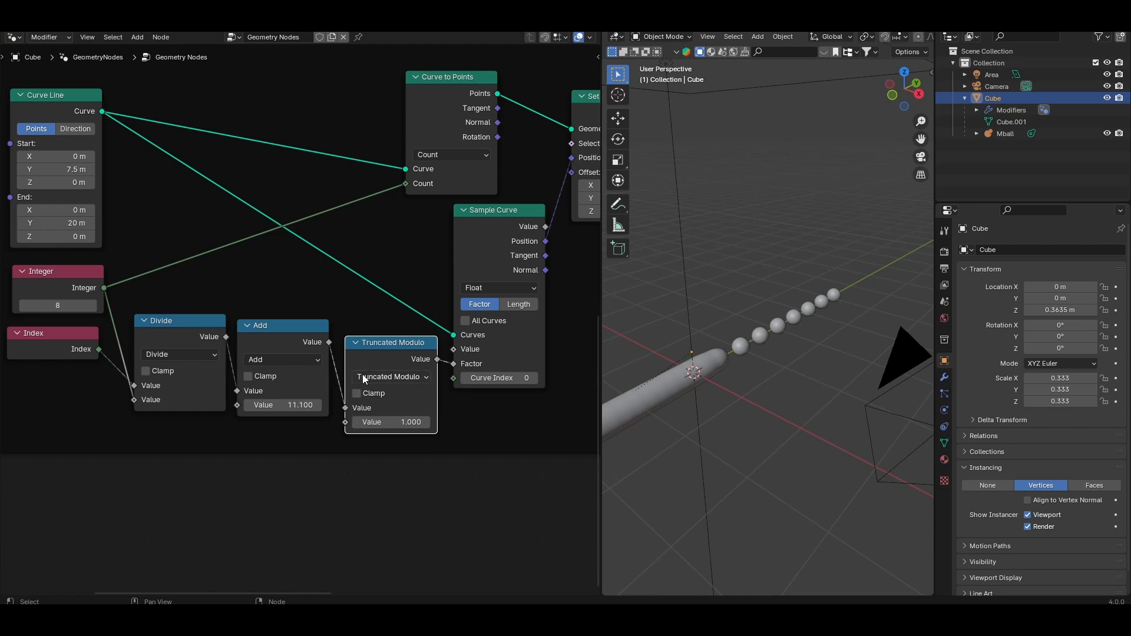
mouse_move(813, 382)
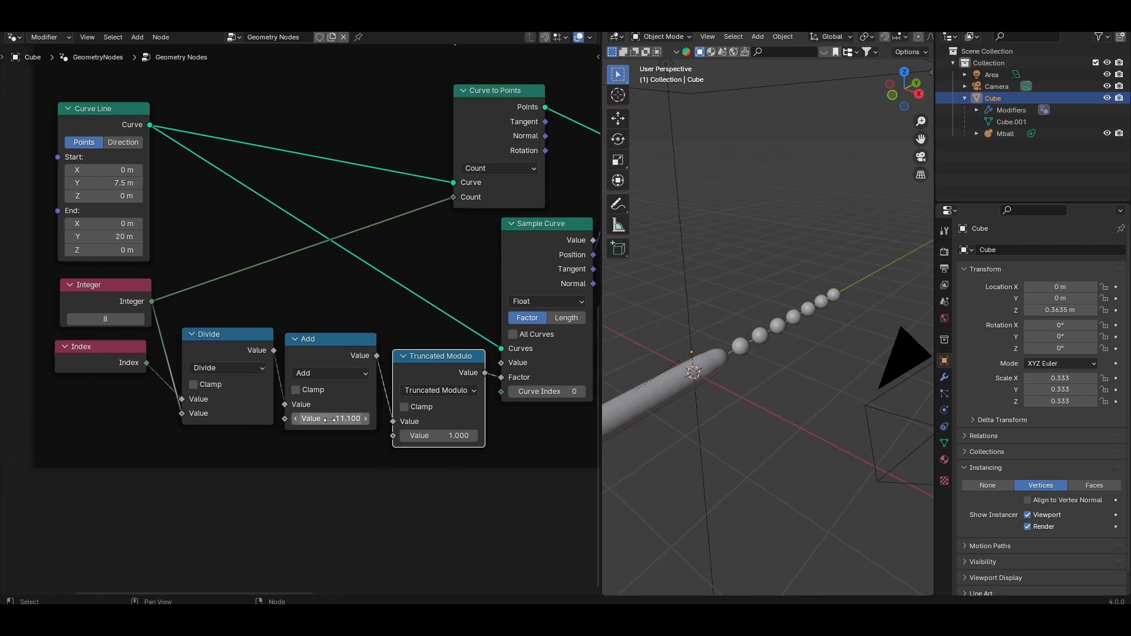
Step: Replace the Add offset with a '#frame/' driver expression so the droplets move during playback
double_click(328, 418)
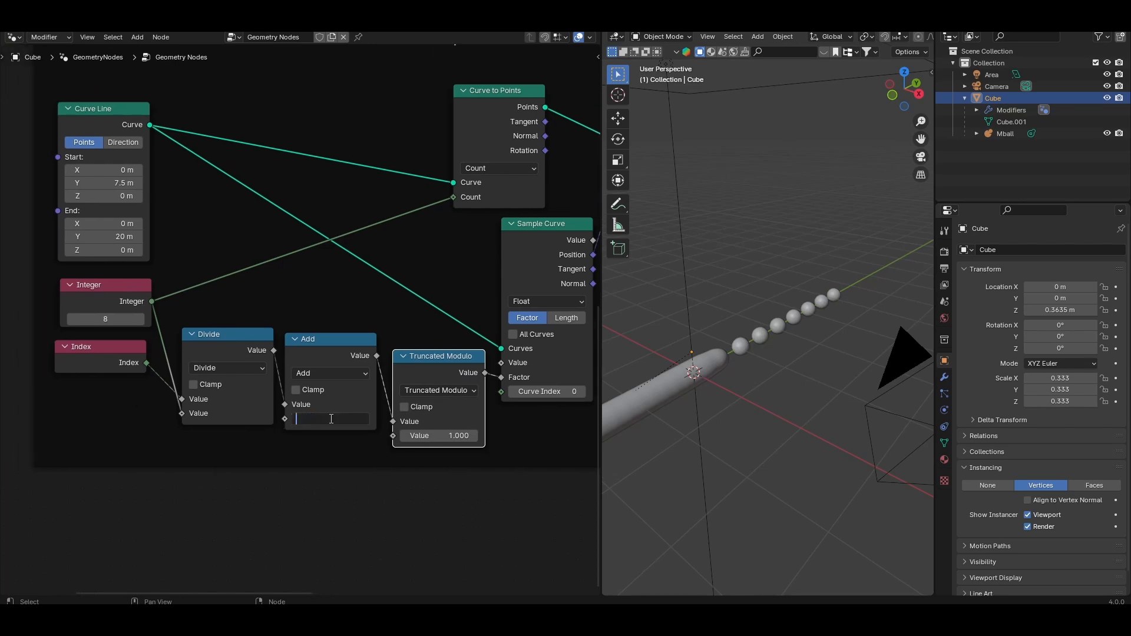
type("#")
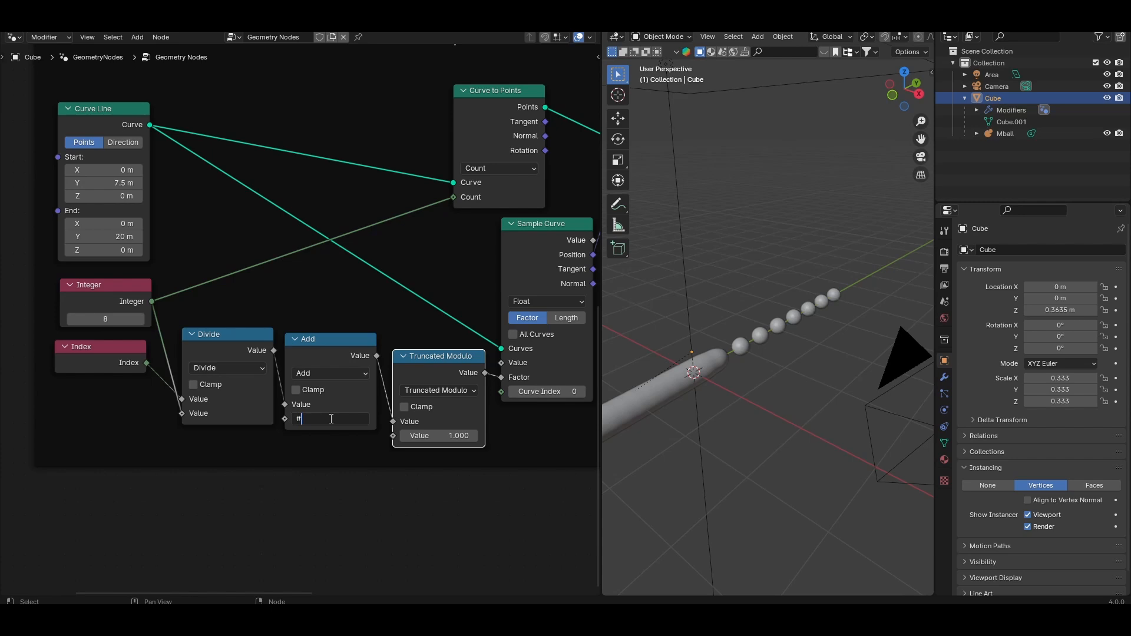
type("frame/")
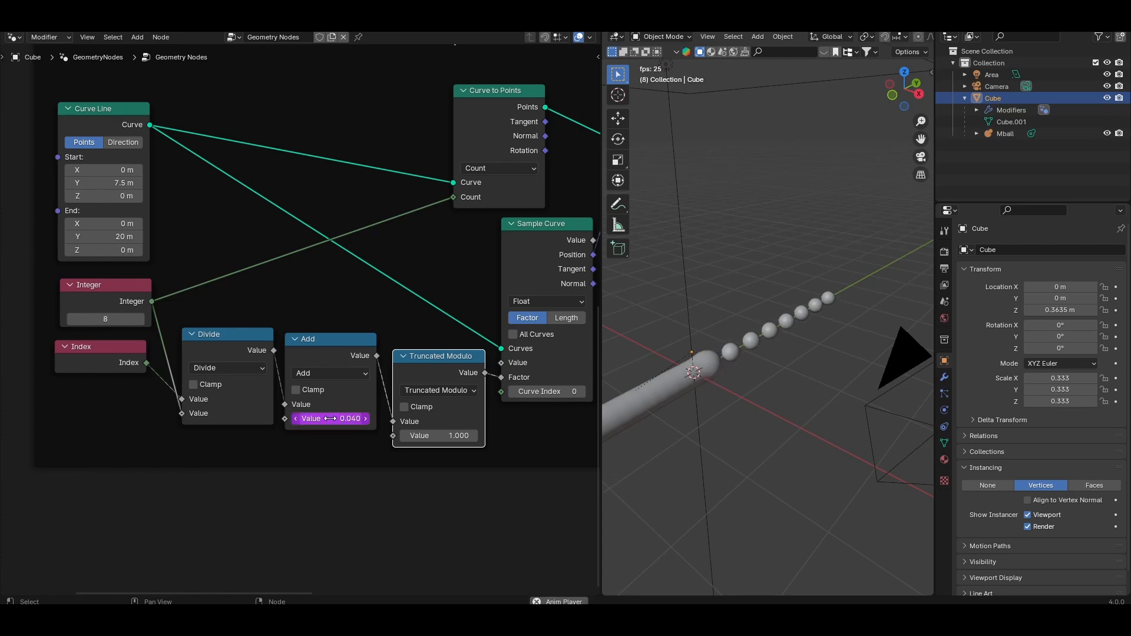
left_click_drag(330, 418, 347, 418)
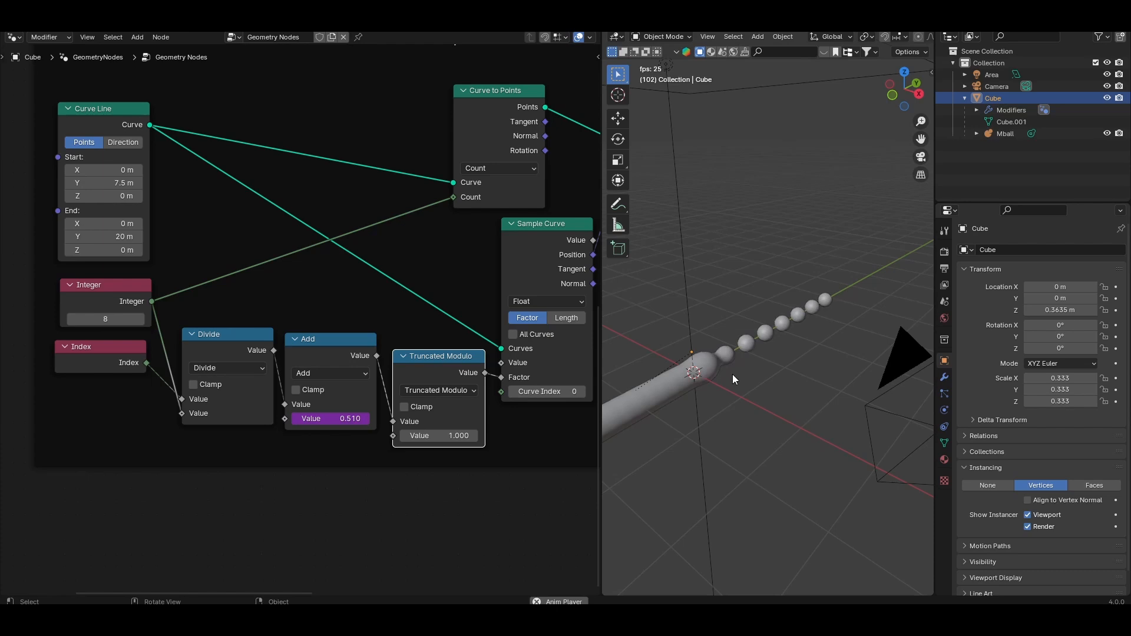